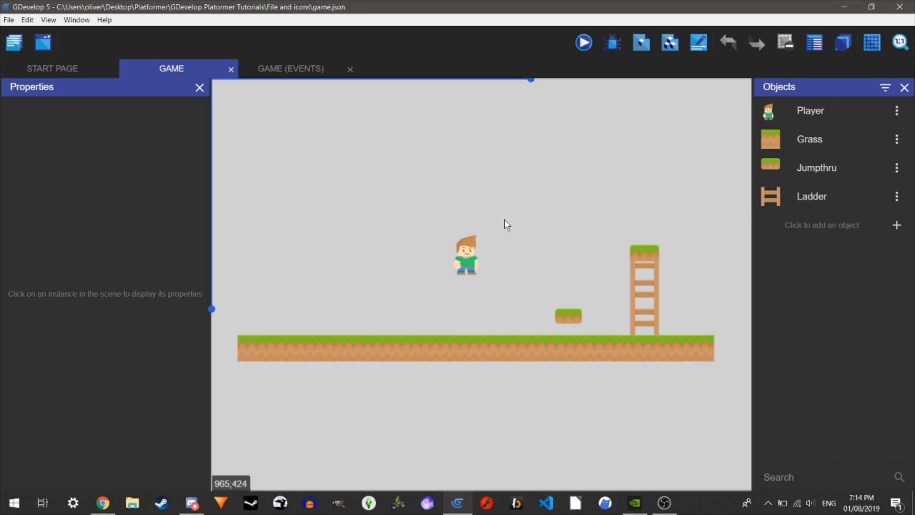
Compare the Z order of the jump-through platform on the ladder with the player's.
click(644, 259)
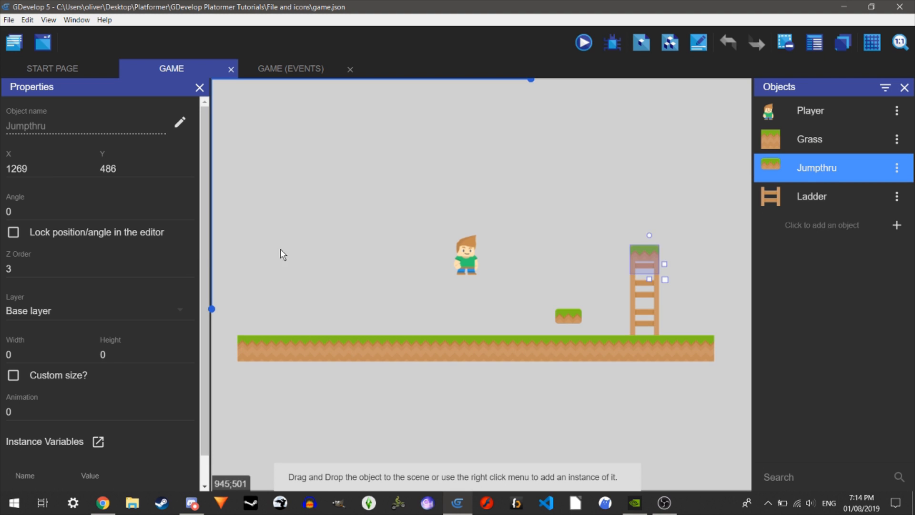
click(466, 256)
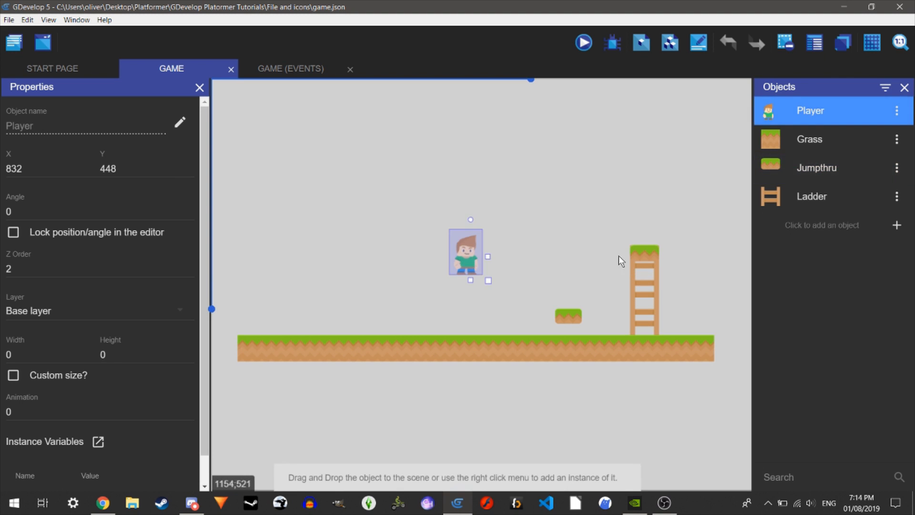
mouse_move(644, 258)
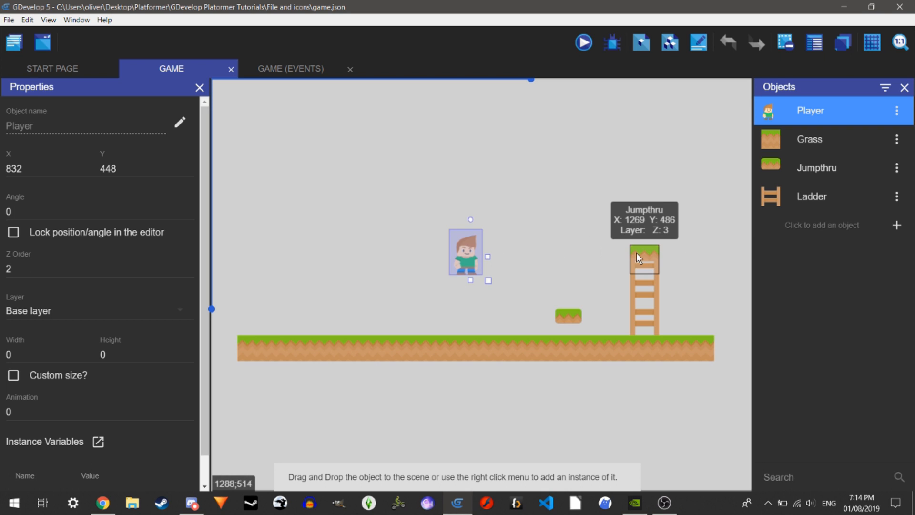
click(643, 259)
text(1)
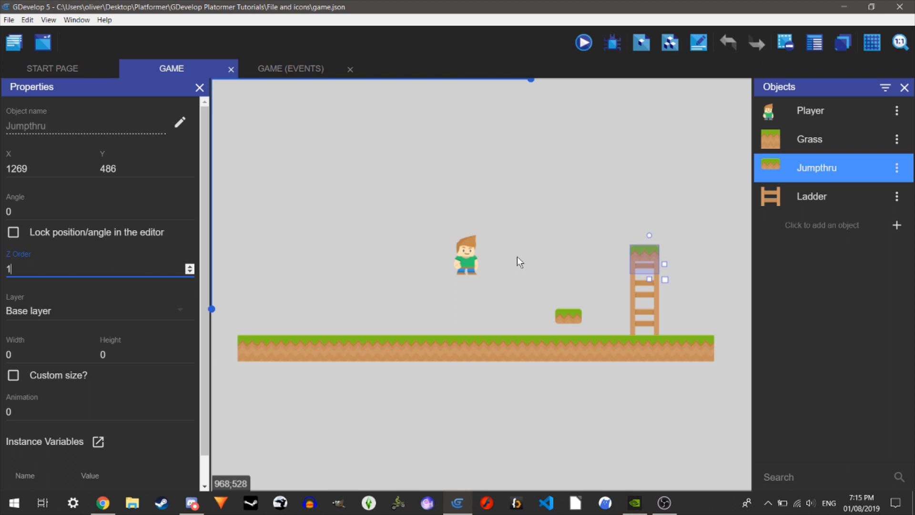
Lower the platform's Z order from 3 to 1 so the player renders in front of it.
click(465, 254)
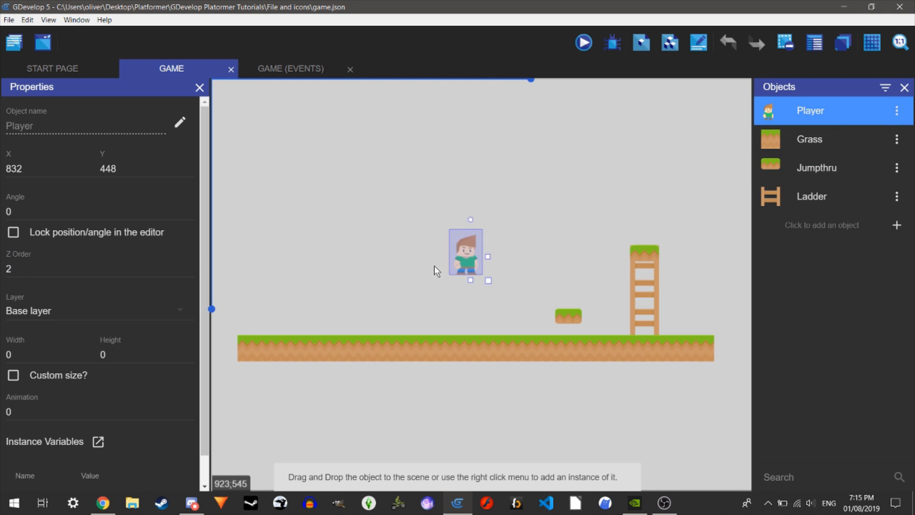
click(566, 316)
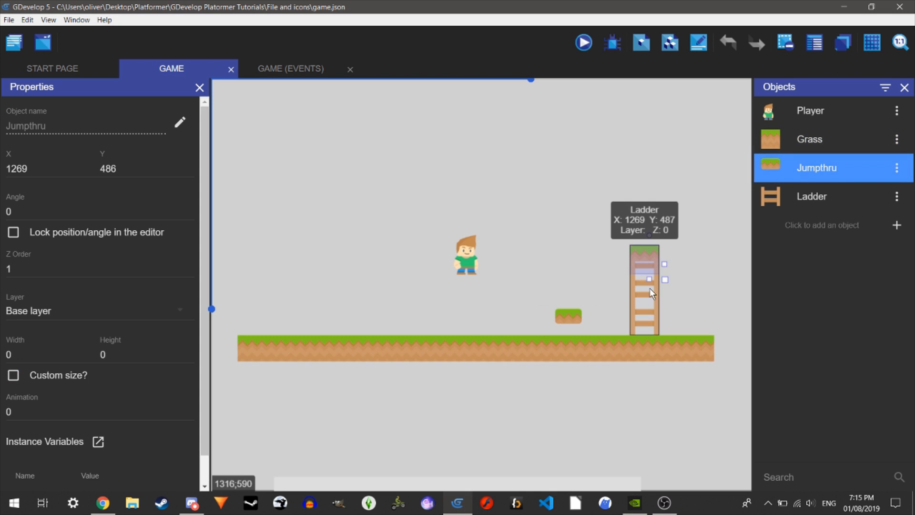
click(644, 292)
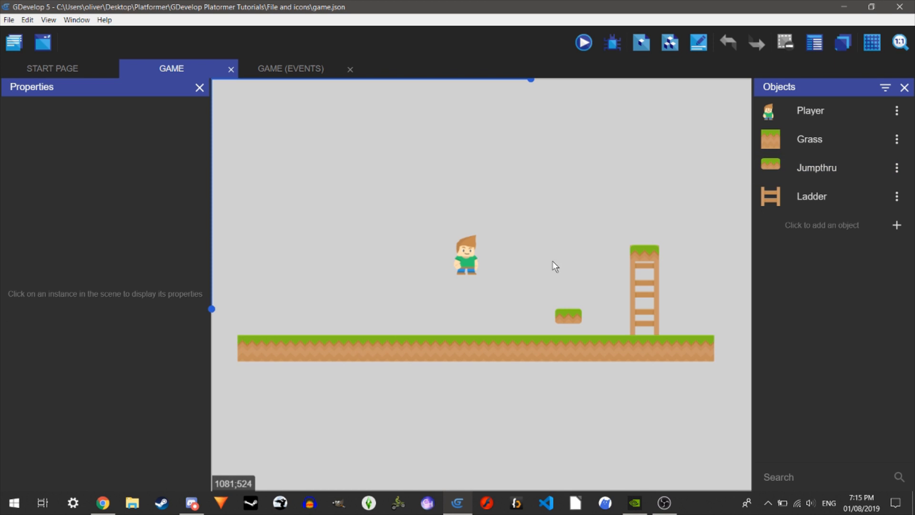
mouse_move(554, 262)
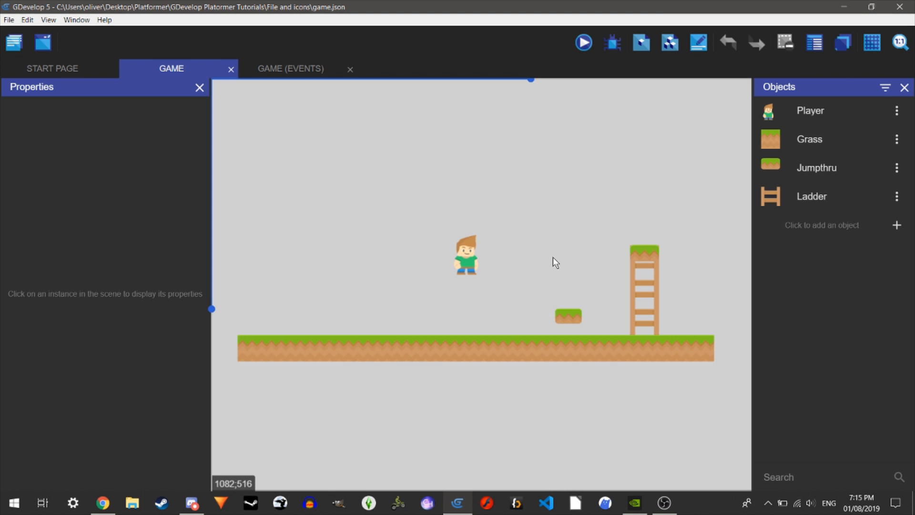
mouse_move(297, 67)
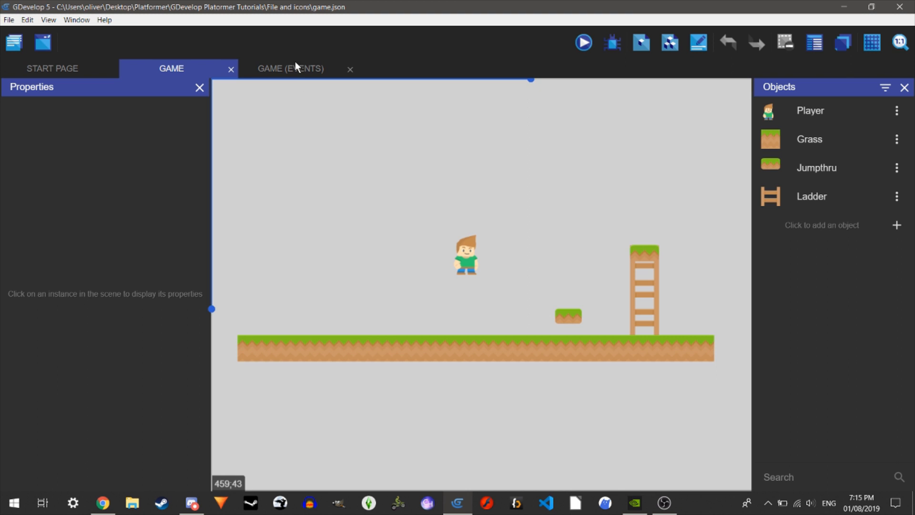
mouse_move(295, 98)
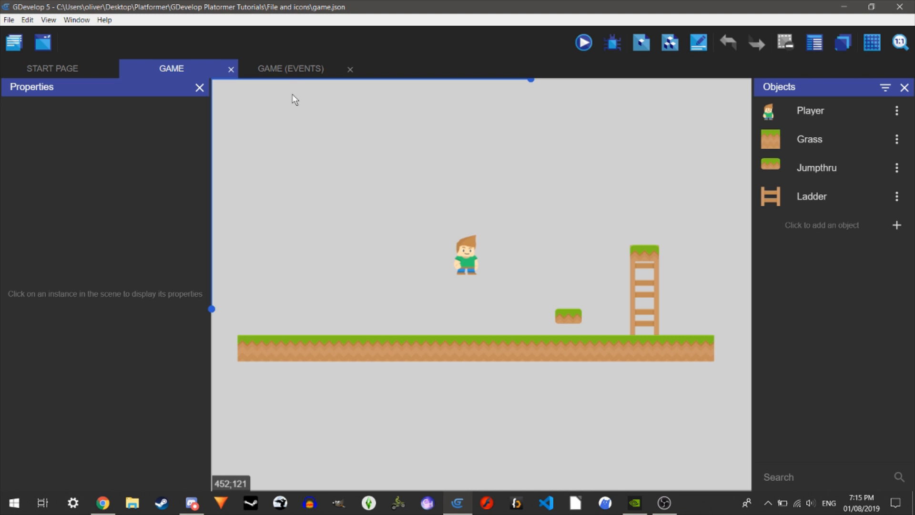
mouse_move(300, 80)
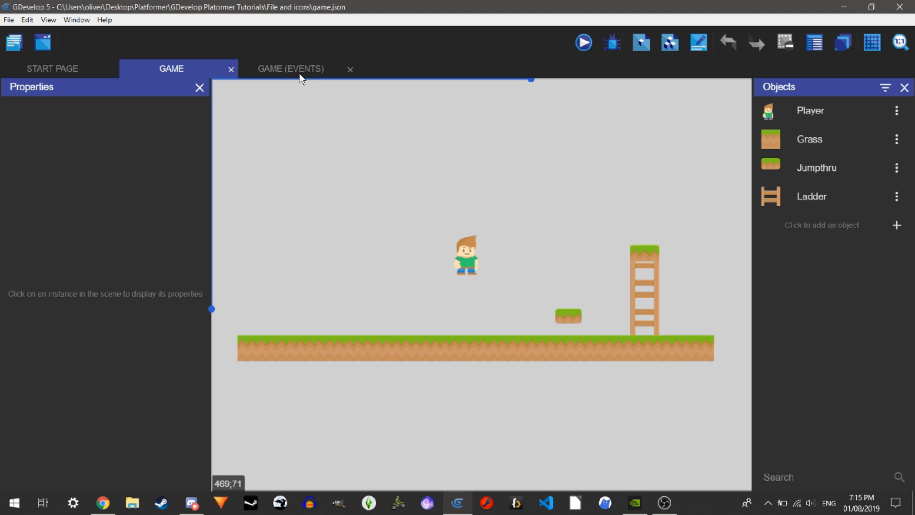
Add an event group named 'Movement' to the scene's event sheet.
click(290, 68)
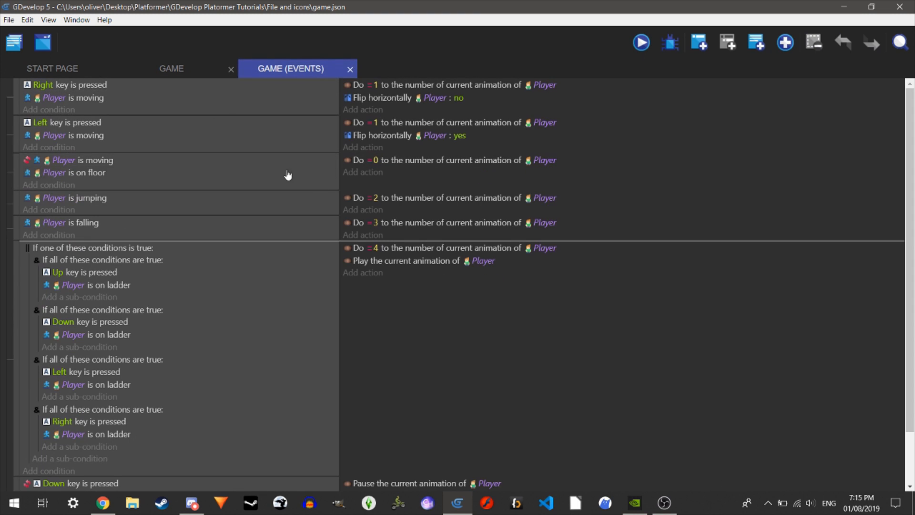
scroll(down, 3)
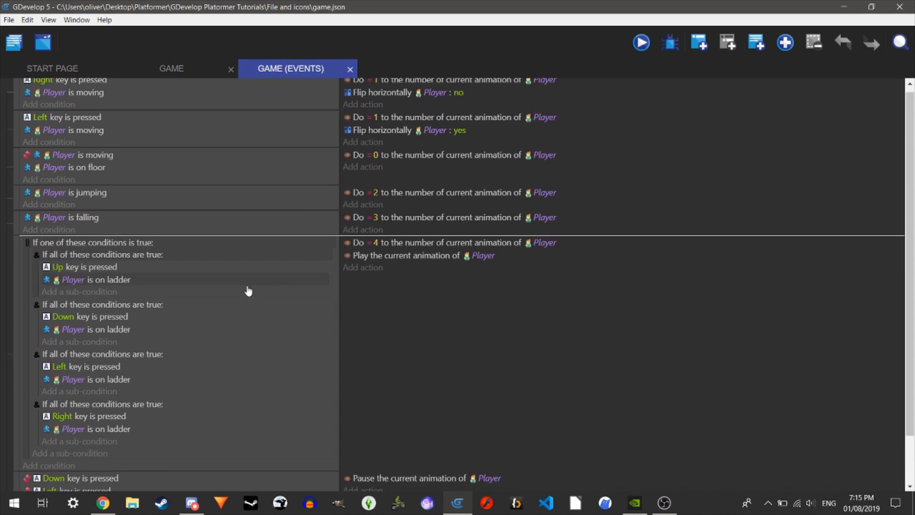
scroll(down, 3)
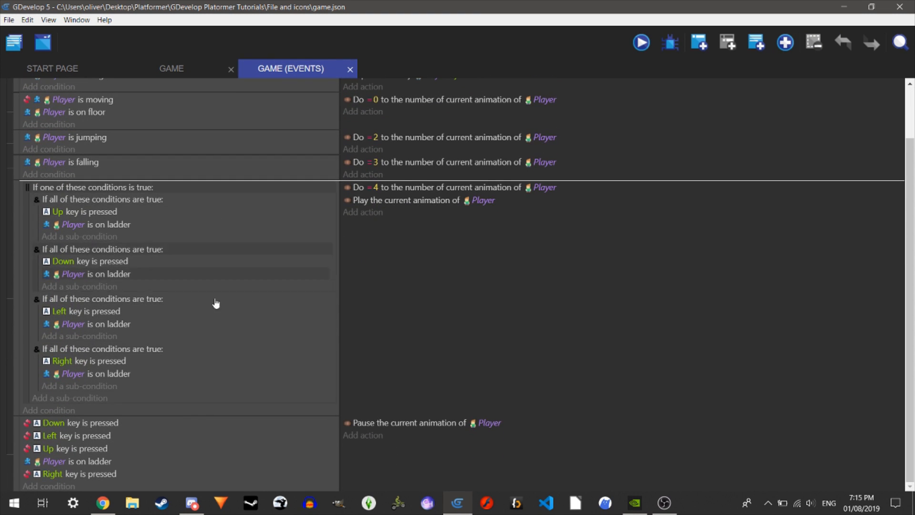
scroll(up, 3)
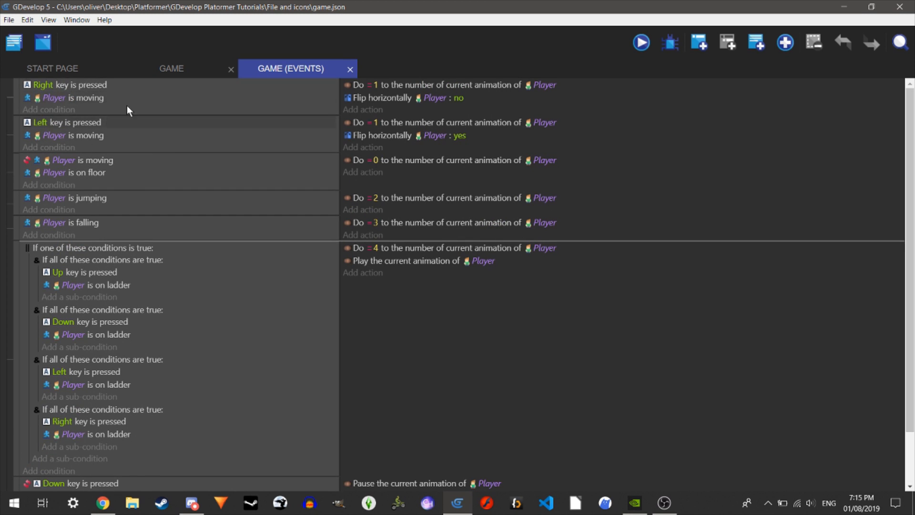
click(784, 42)
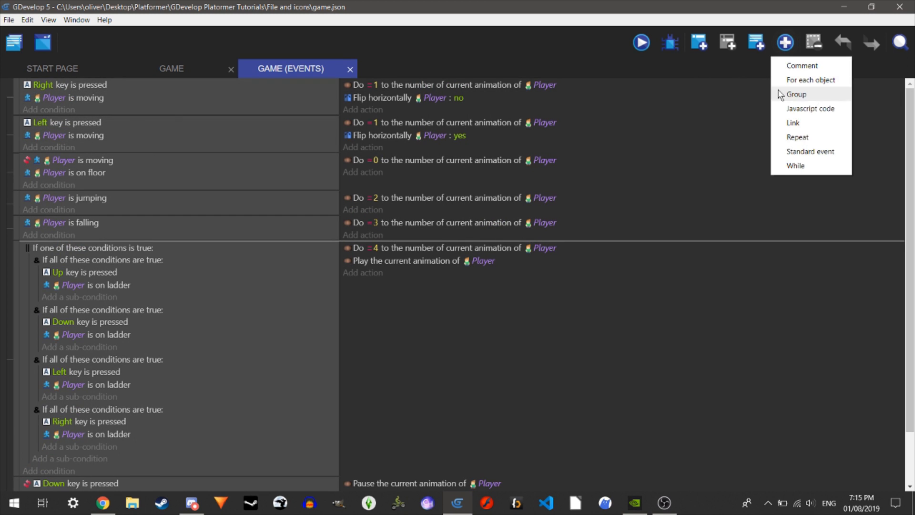
mouse_move(818, 119)
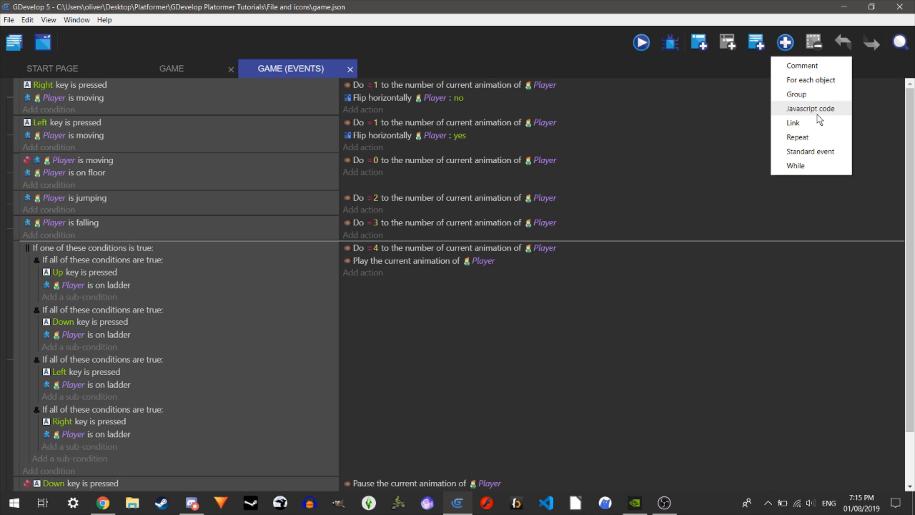
click(796, 94)
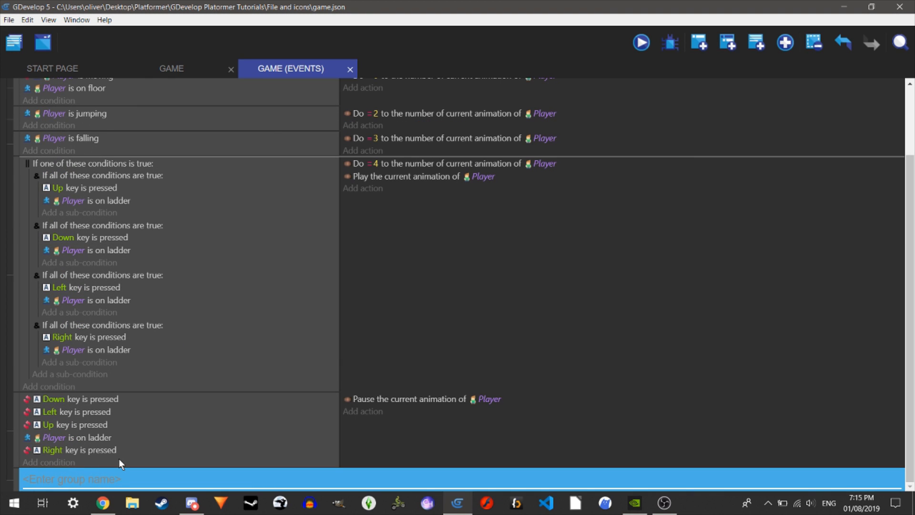
text(Movem)
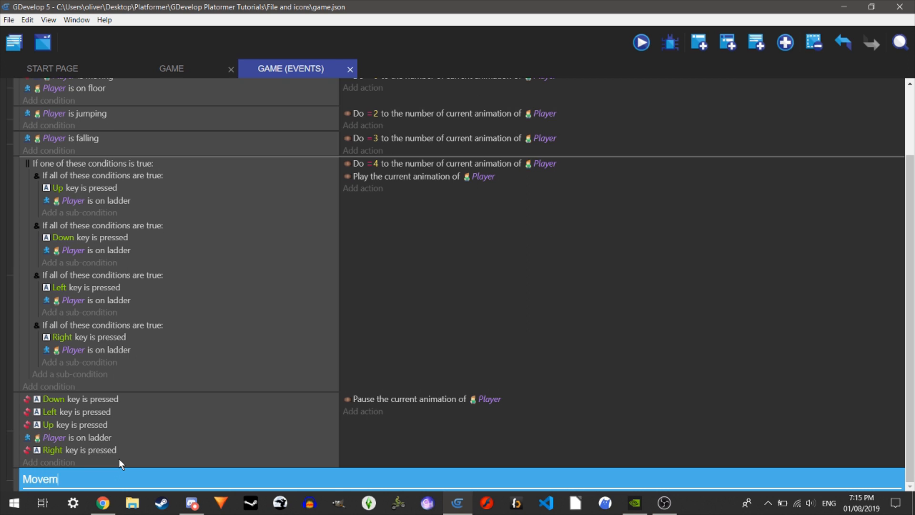
text(ent)
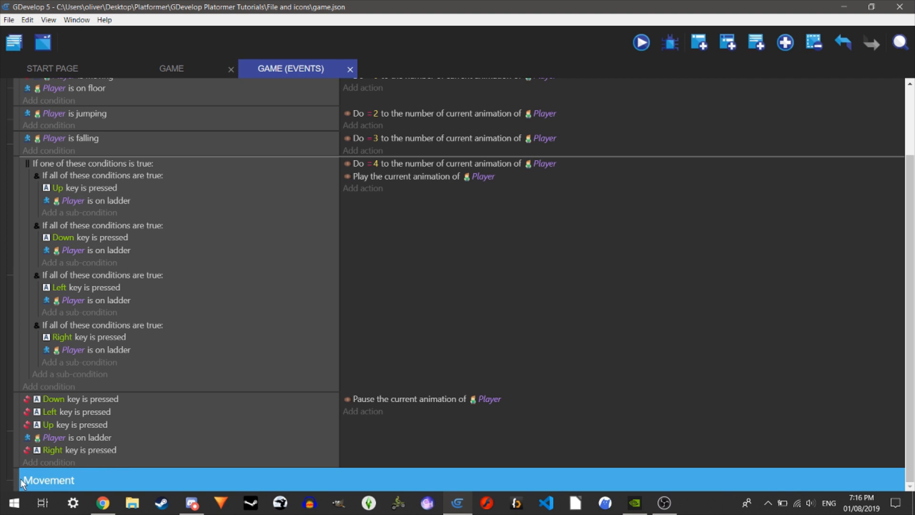
mouse_move(8, 477)
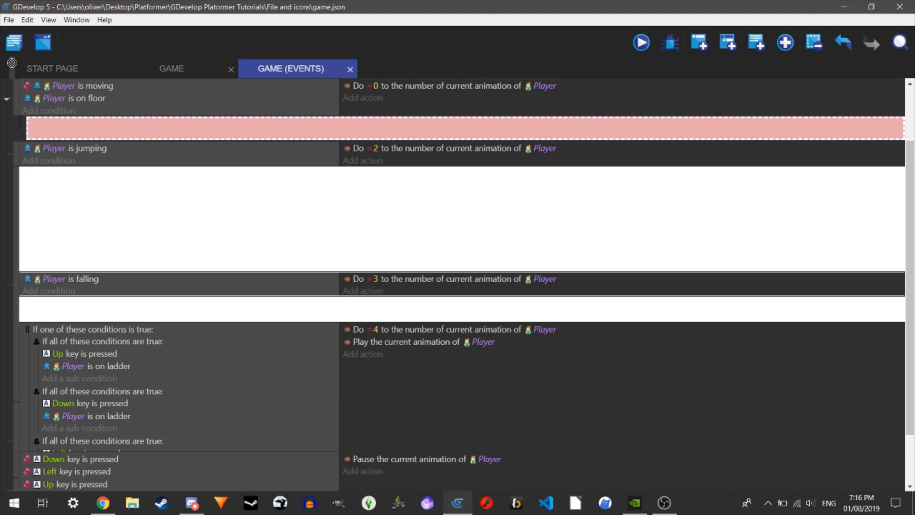
Collapse the Movement group with its nested events and save the project with Ctrl+S.
scroll(up, 3)
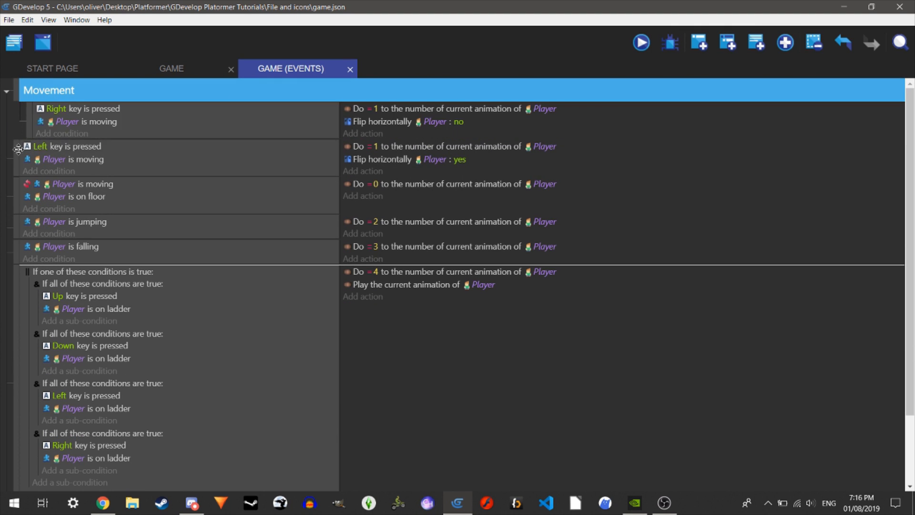
scroll(down, 3)
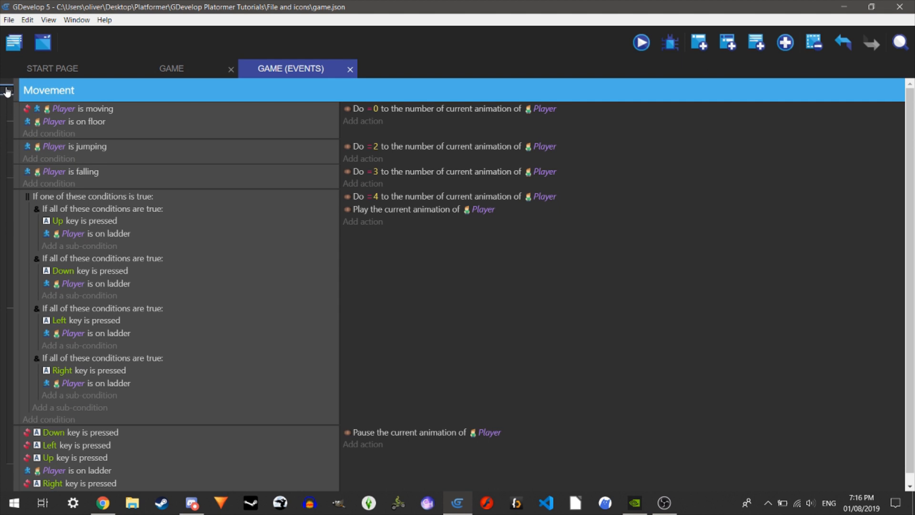
scroll(up, 3)
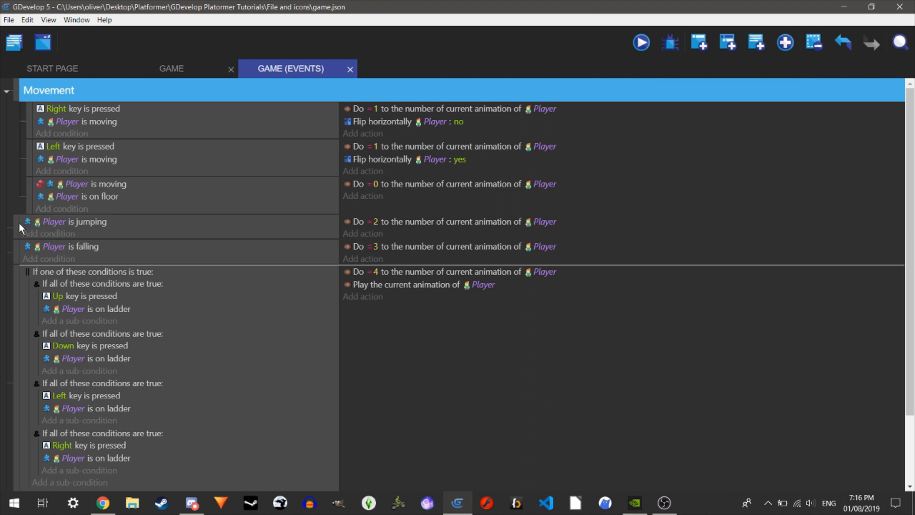
scroll(down, 3)
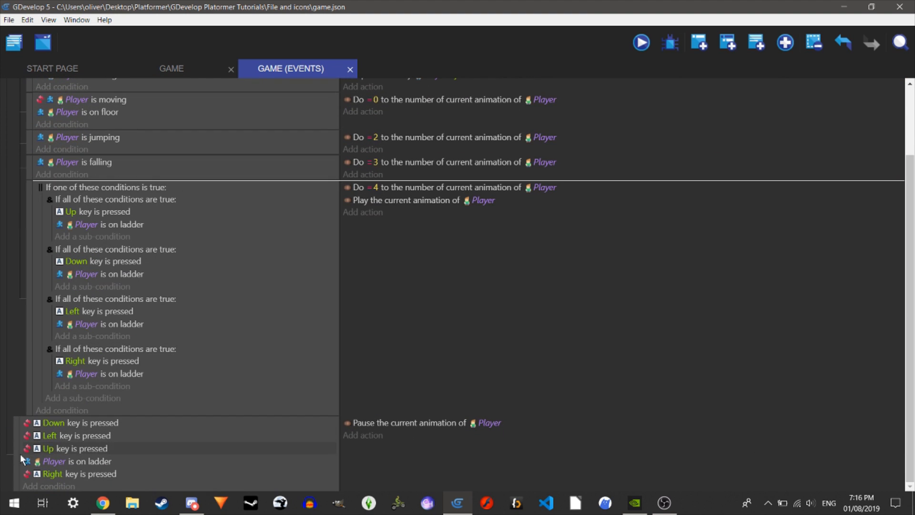
scroll(up, 3)
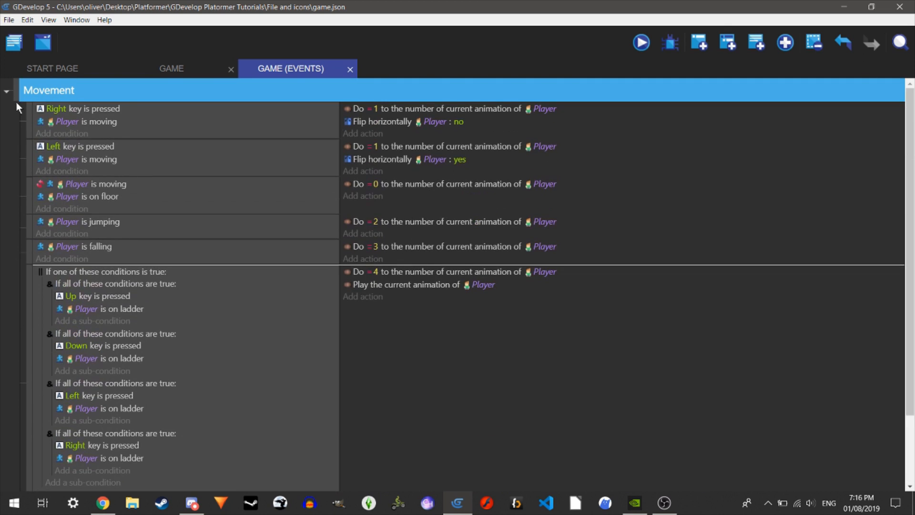
click(7, 90)
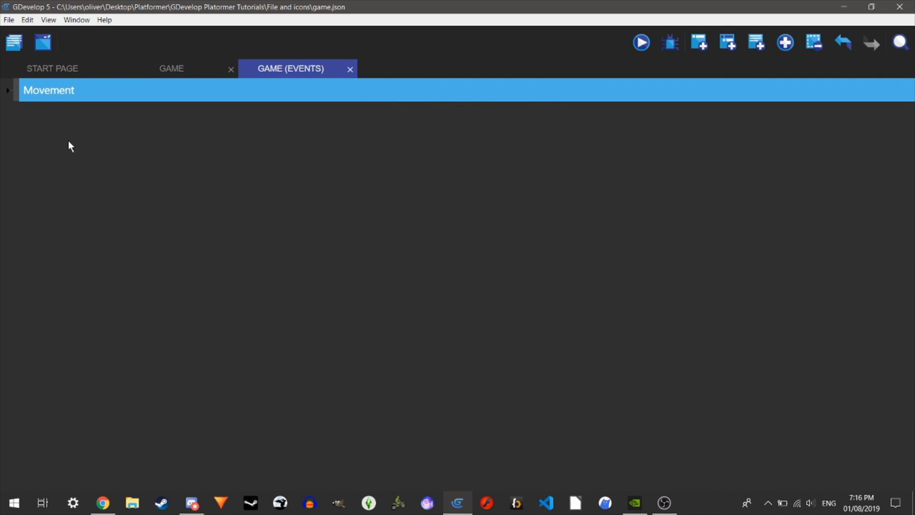
key(ctrl+s)
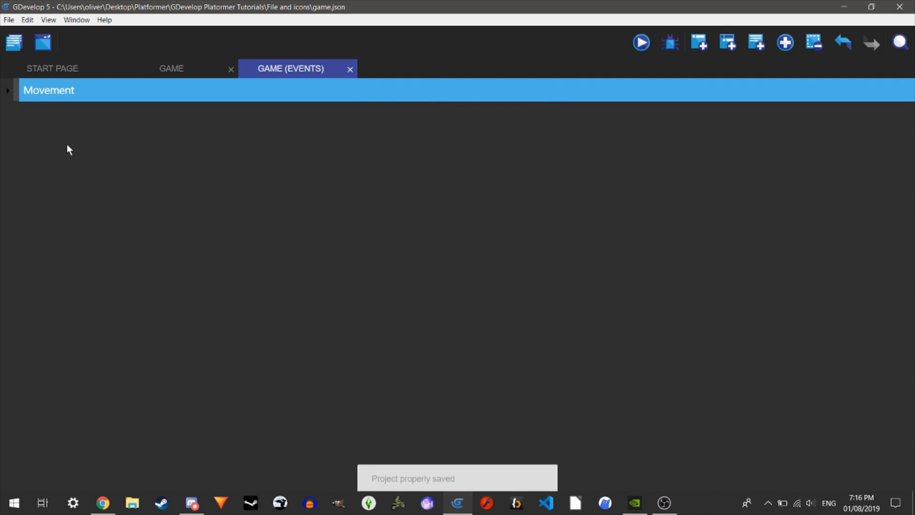
mouse_move(820, 48)
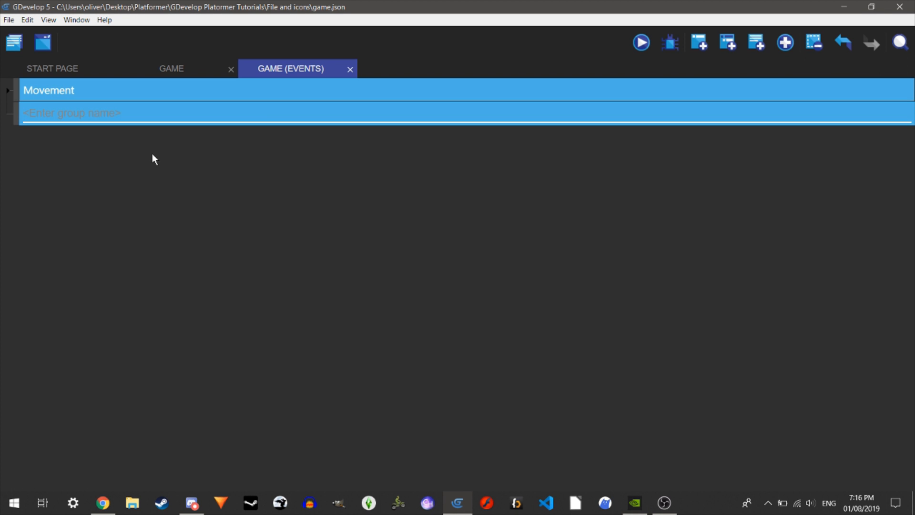
Name the new group 'Camera' and give it one empty event below the collapsed Movement group.
text(Camera)
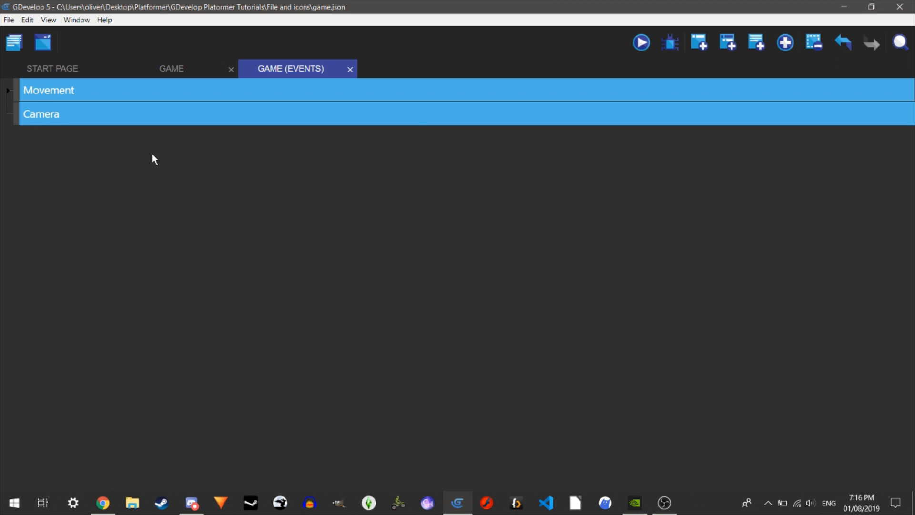
mouse_move(728, 43)
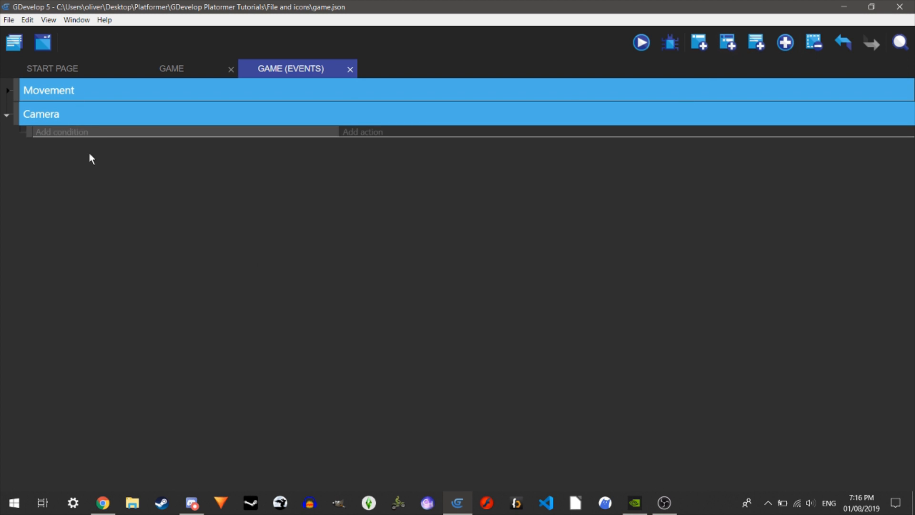
click(6, 89)
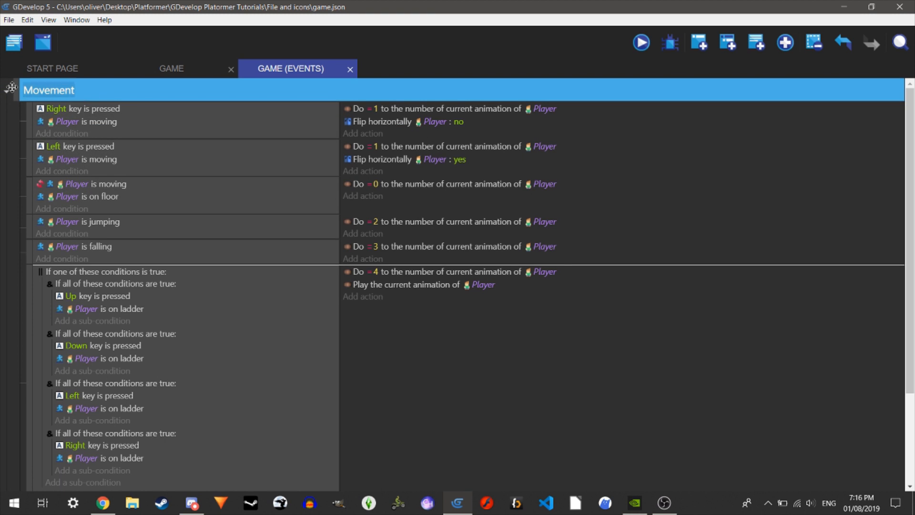
click(6, 90)
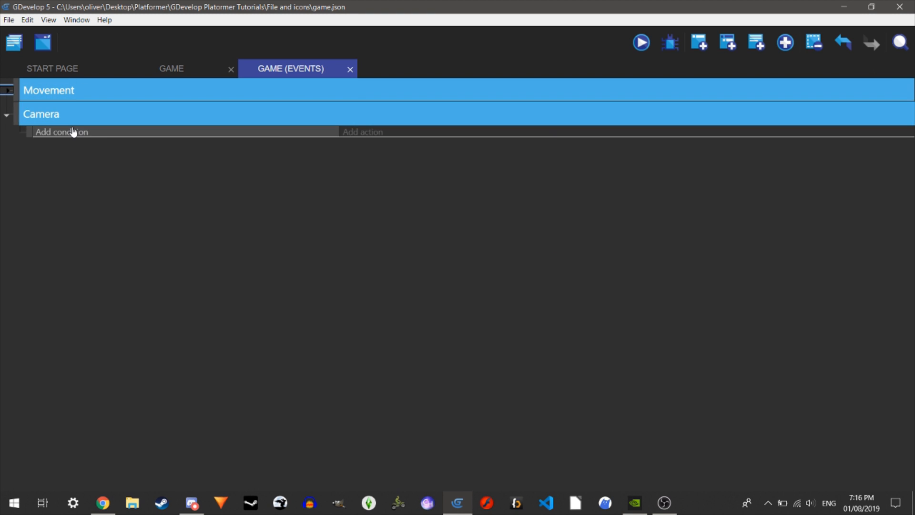
click(61, 131)
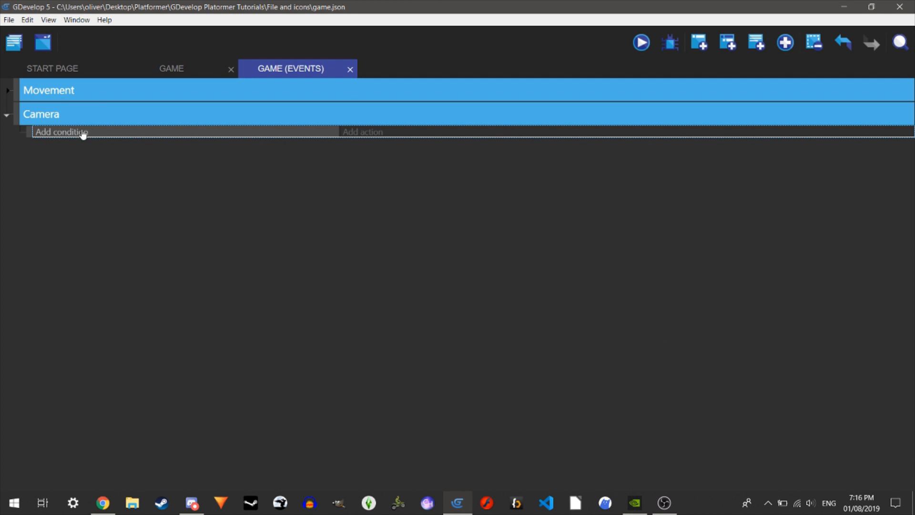
mouse_move(102, 129)
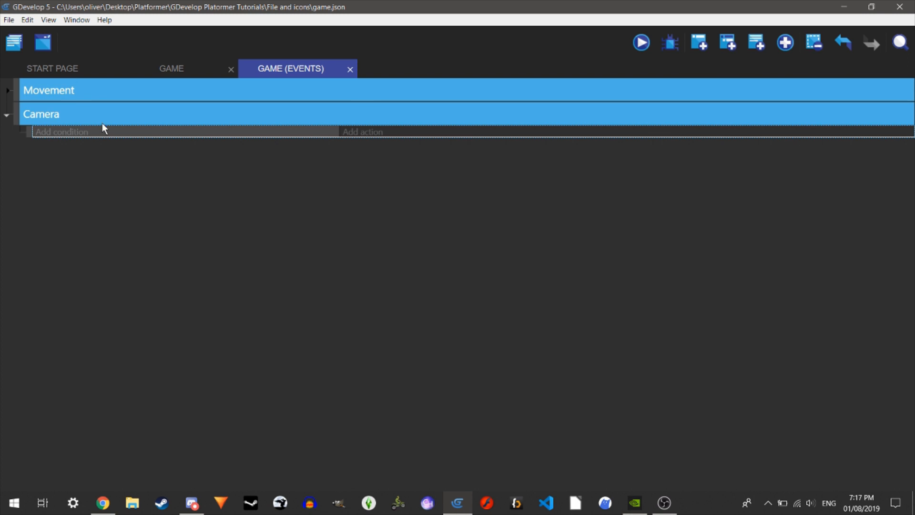
mouse_move(358, 163)
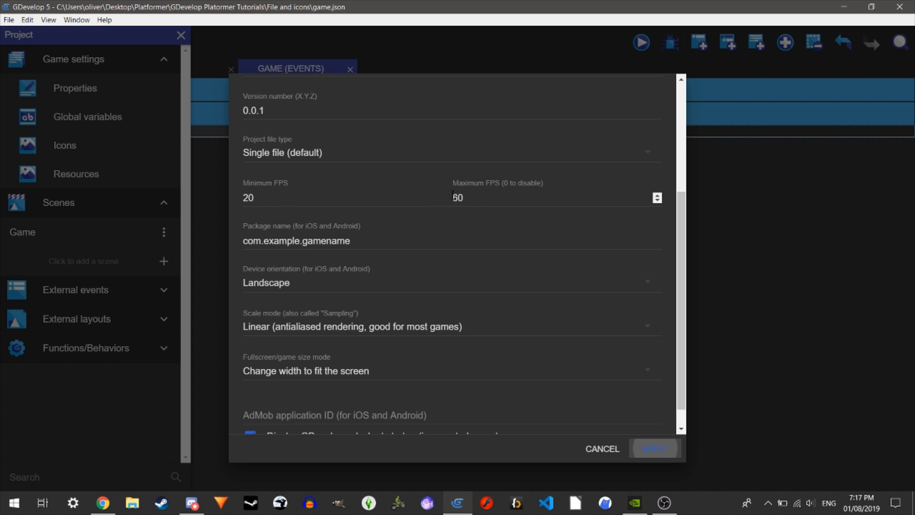
click(602, 449)
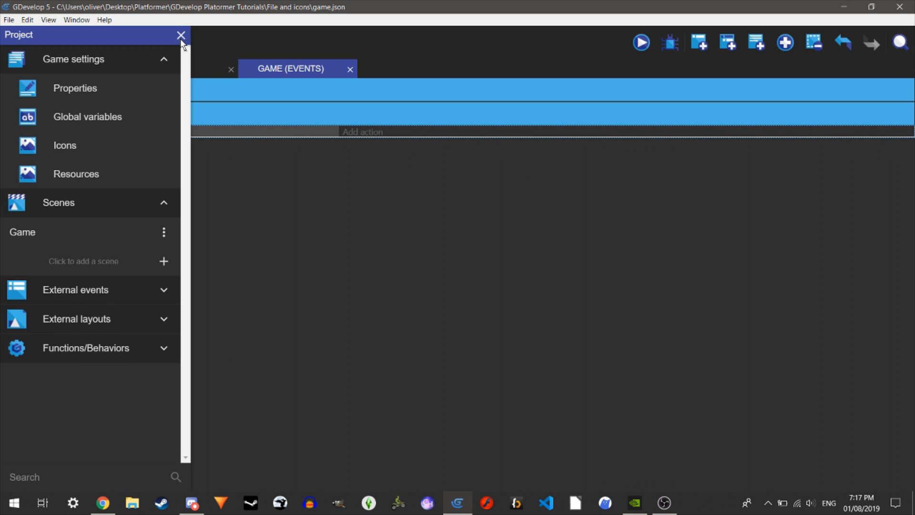
Add a 'Center the camera on an object' action targeting Player, with default layer and camera.
click(362, 132)
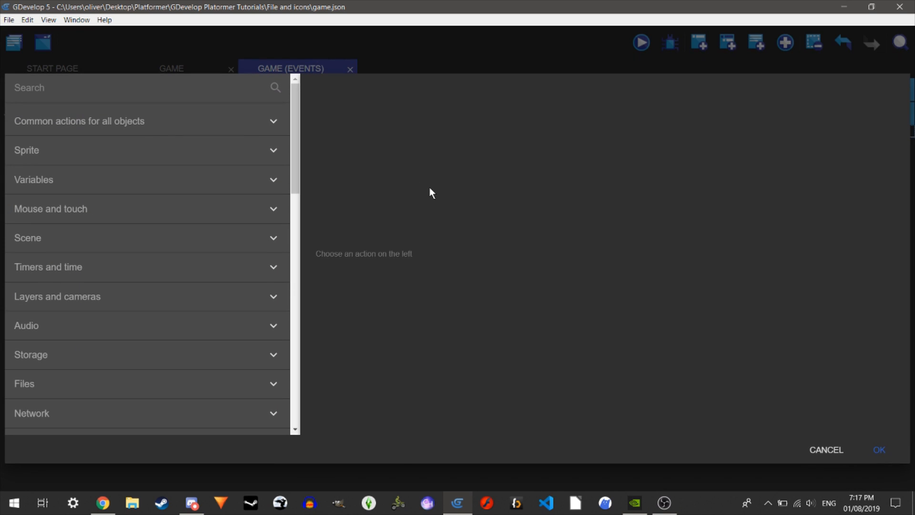
mouse_move(139, 193)
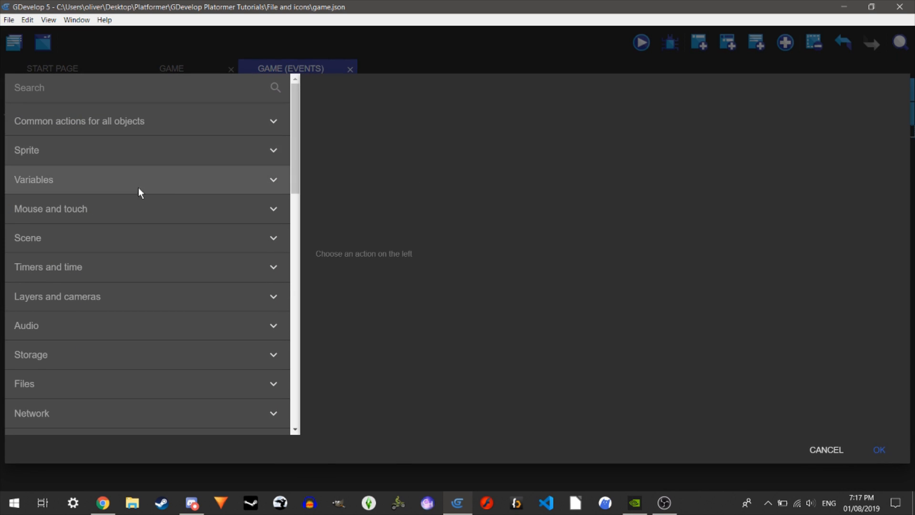
mouse_move(88, 267)
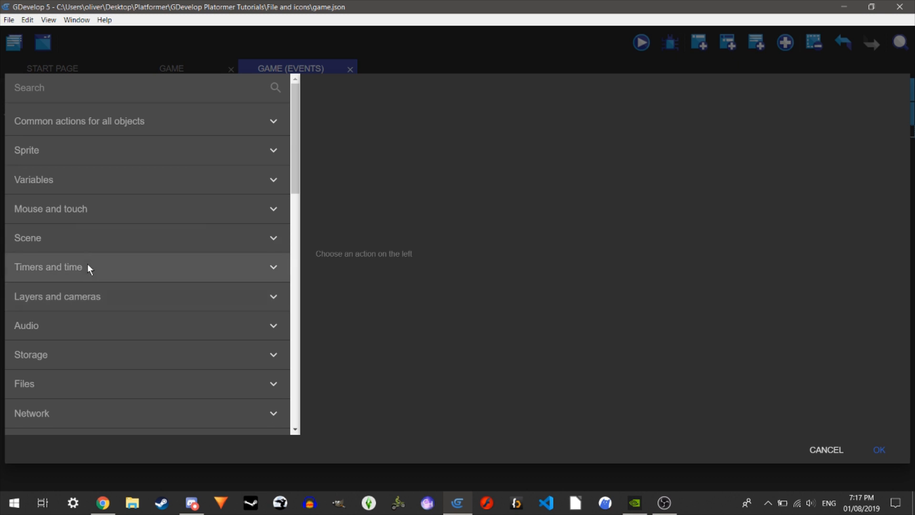
click(58, 296)
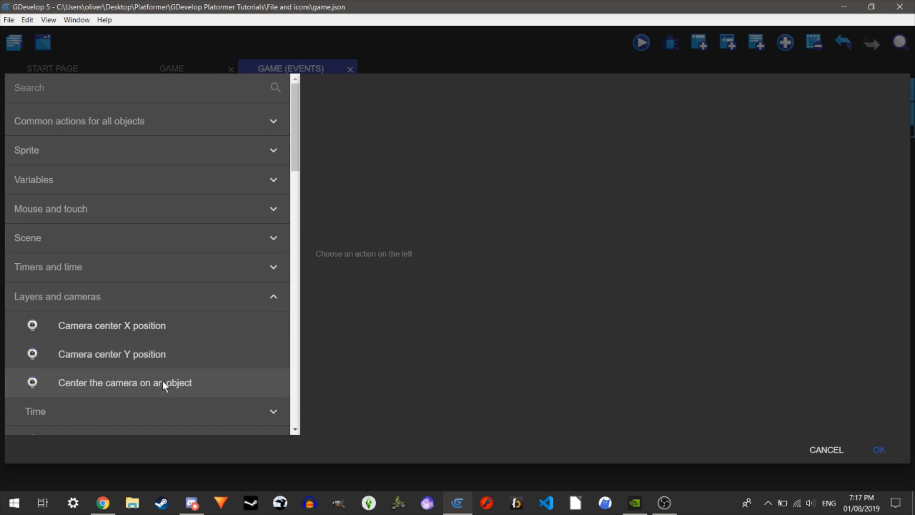
scroll(down, 3)
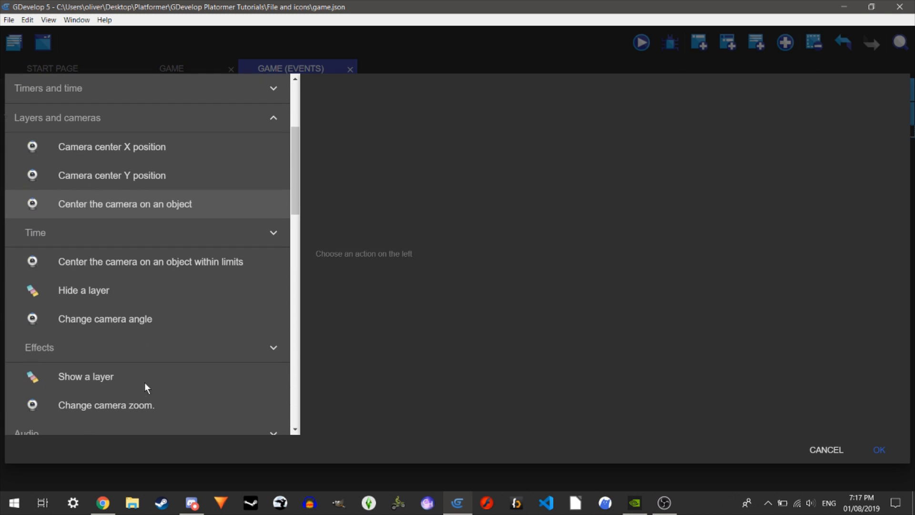
scroll(down, 3)
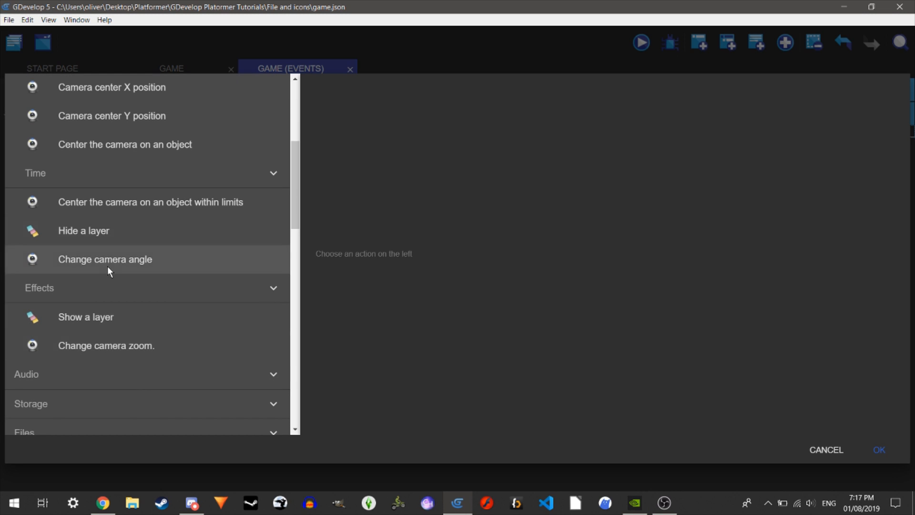
scroll(up, 3)
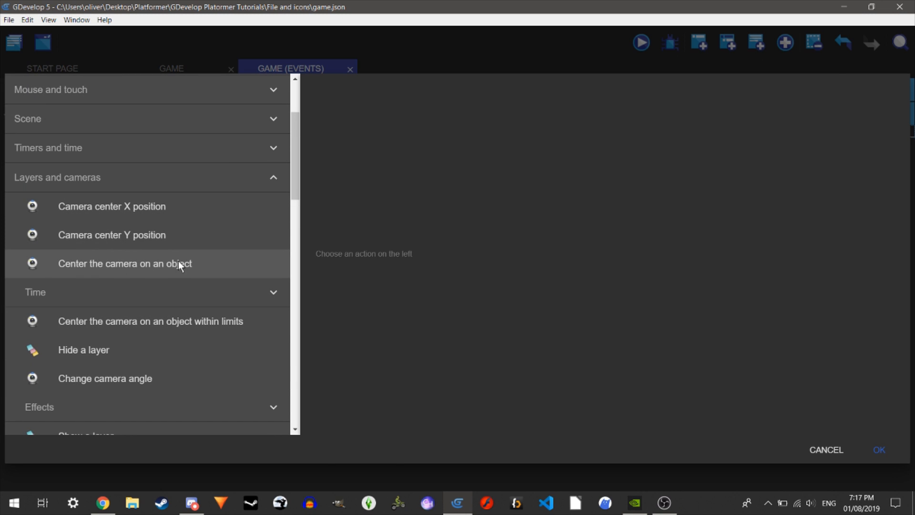
click(124, 263)
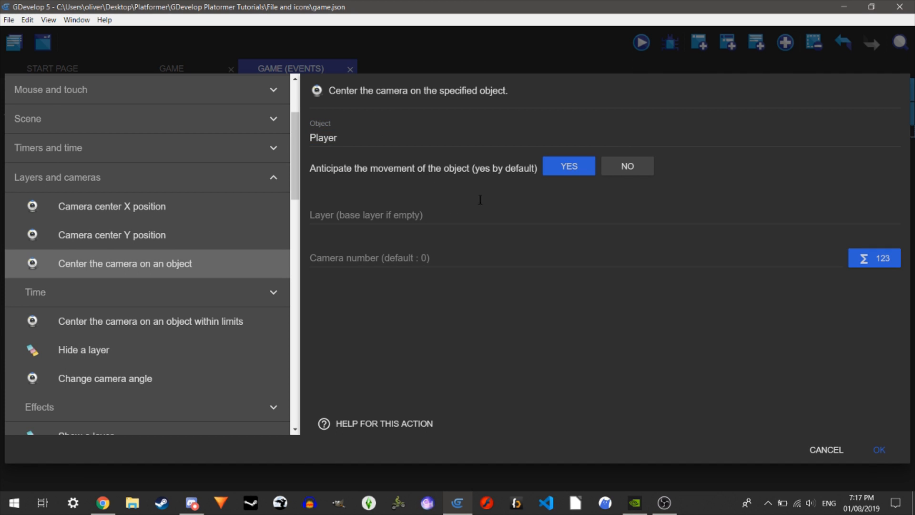
mouse_move(394, 187)
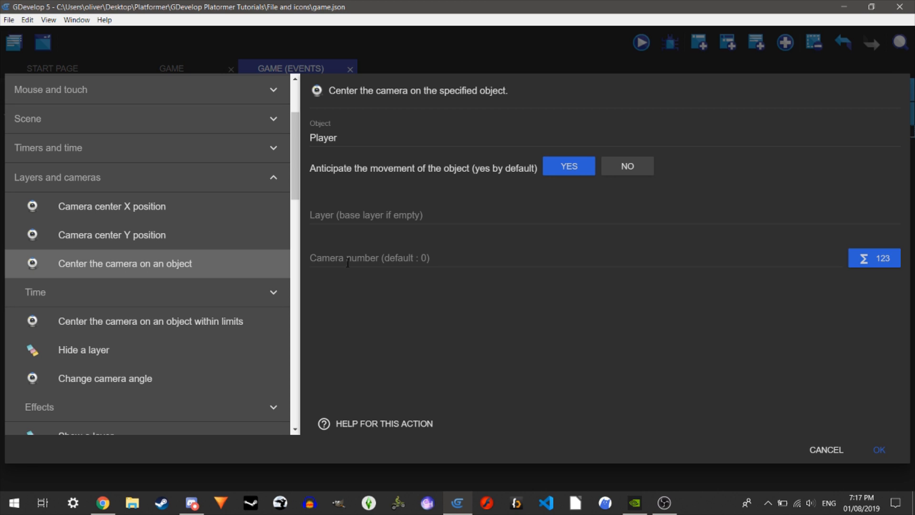
mouse_move(366, 251)
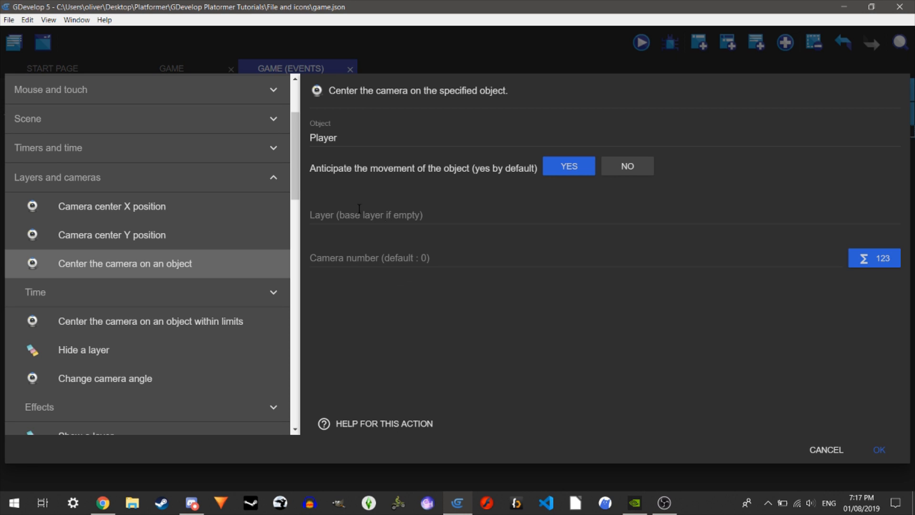
mouse_move(433, 302)
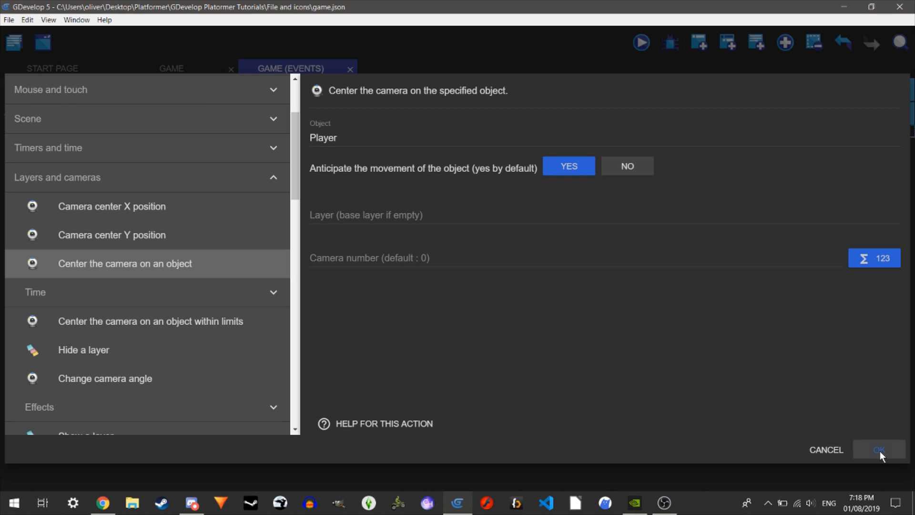
click(879, 449)
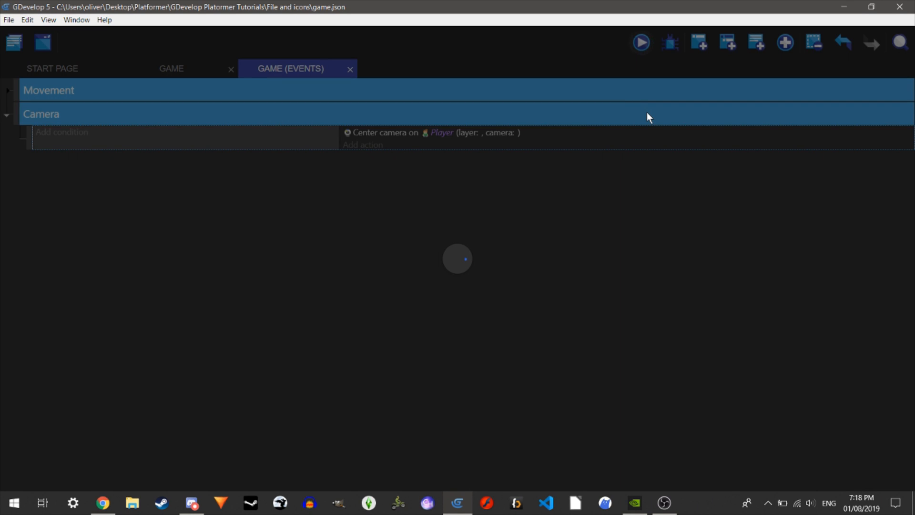
Return to the scene editor and add a fifth object, still named NewObject with no image.
click(640, 42)
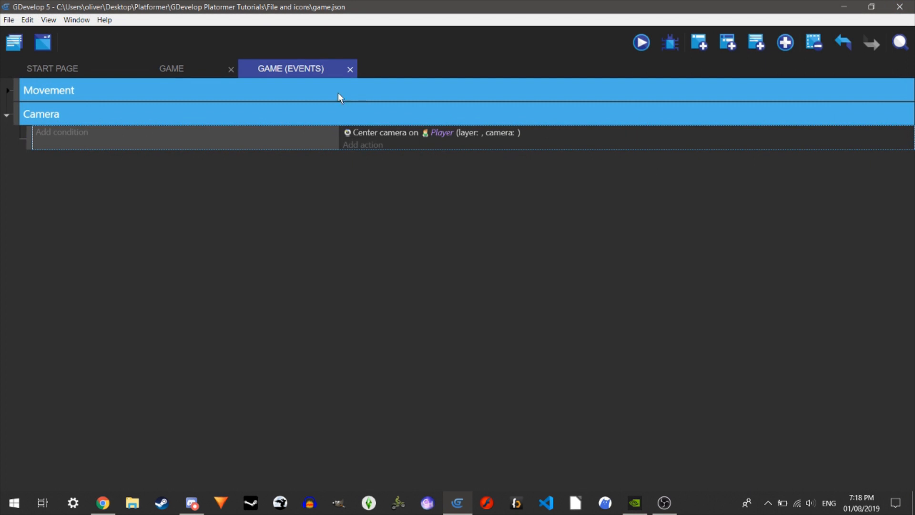
click(170, 69)
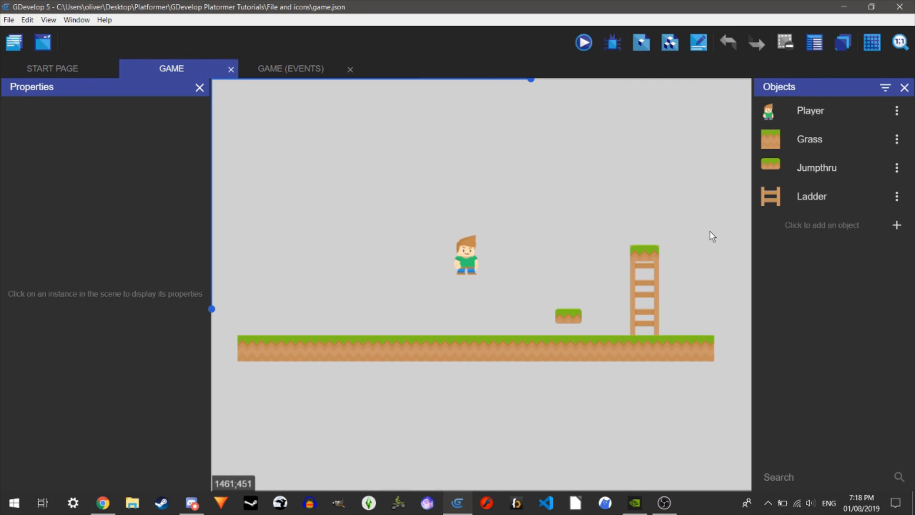
mouse_move(716, 308)
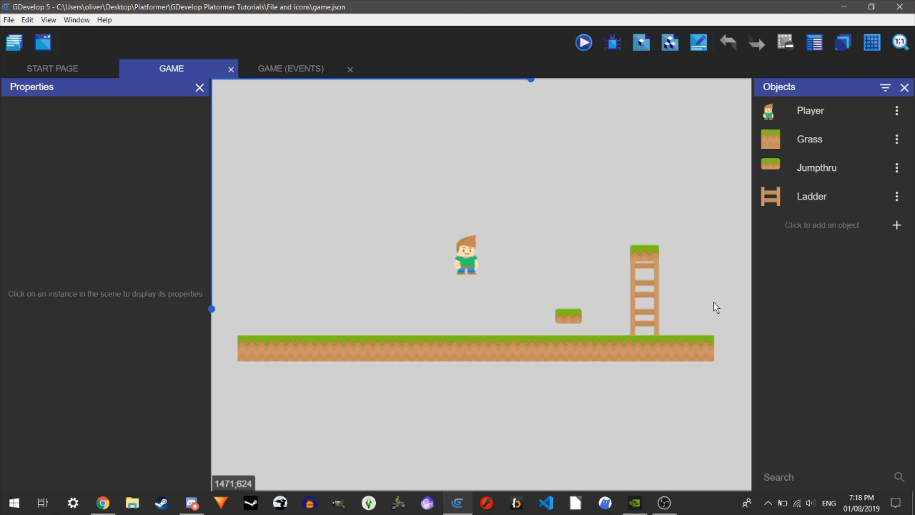
click(896, 225)
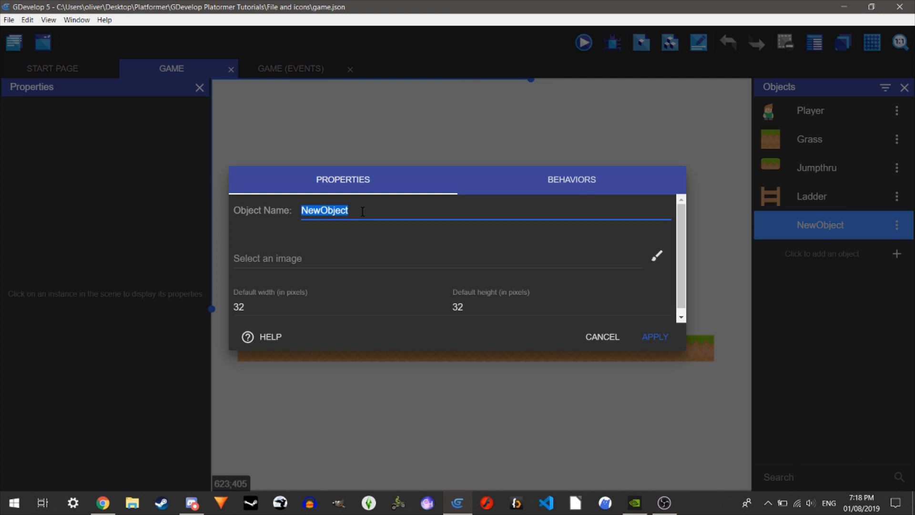
Name the object 'Background' and browse to the Art\Backgrounds folder for its image.
text(Backgrd)
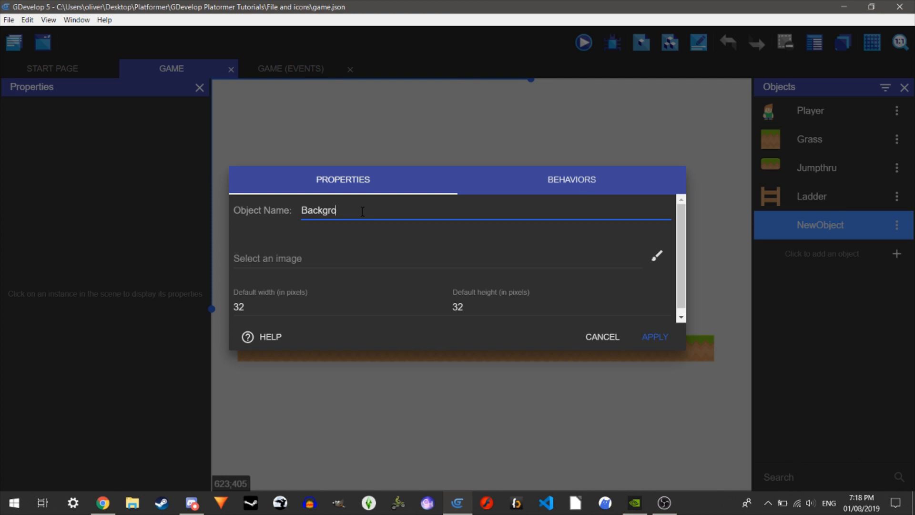
text(und)
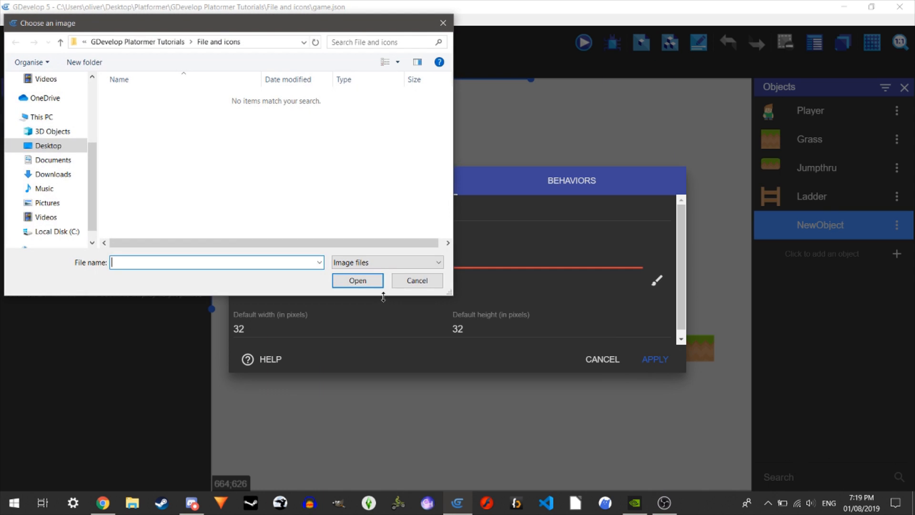
click(60, 41)
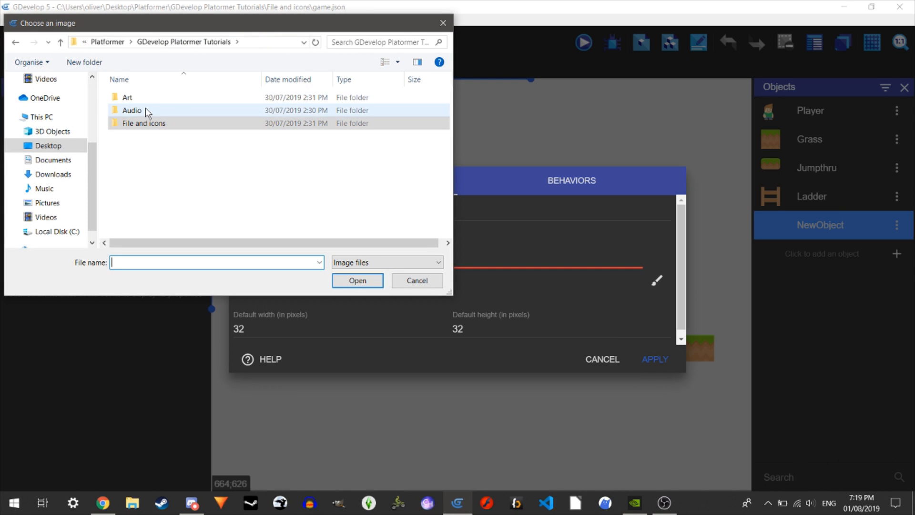
double_click(127, 98)
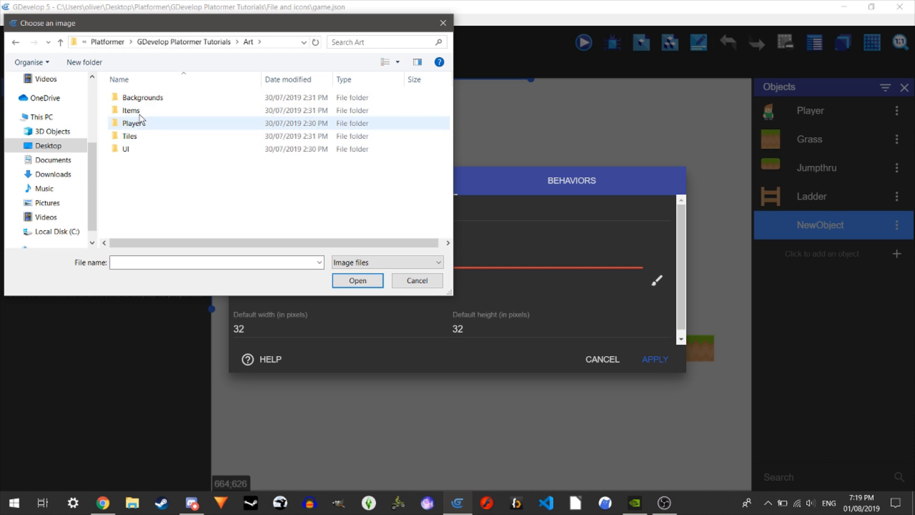
double_click(141, 97)
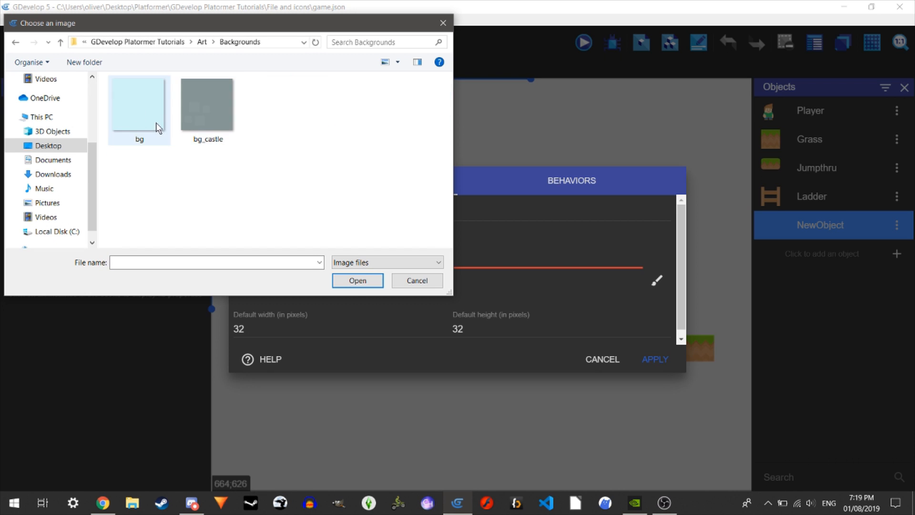
Assign the light-blue bg image, accepting the outside-project warning, and apply.
click(358, 280)
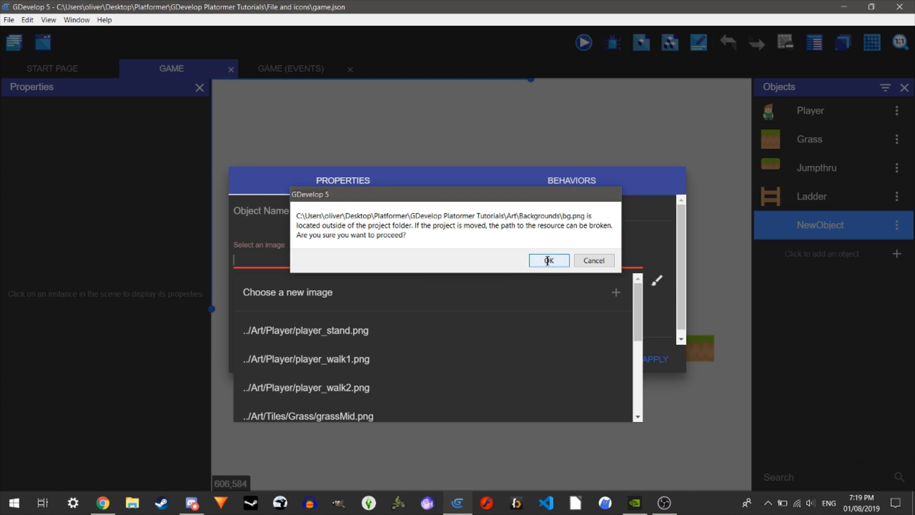
click(547, 261)
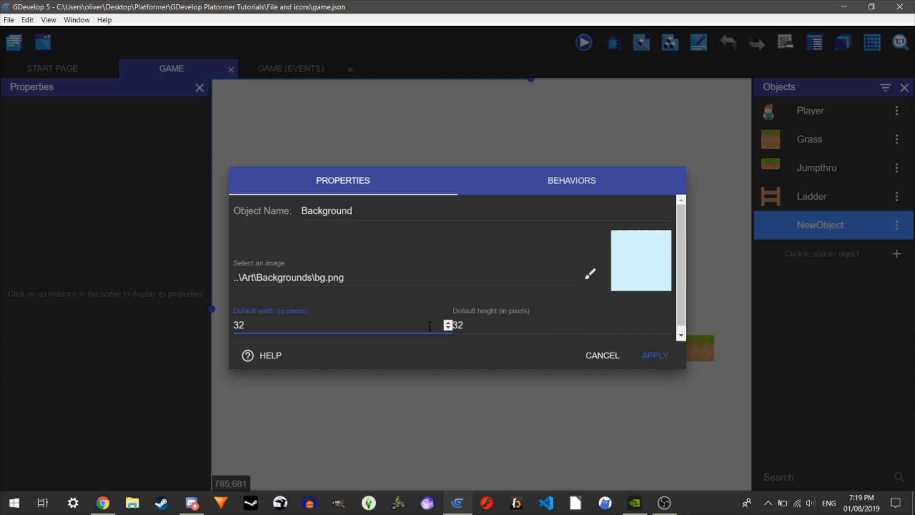
click(654, 356)
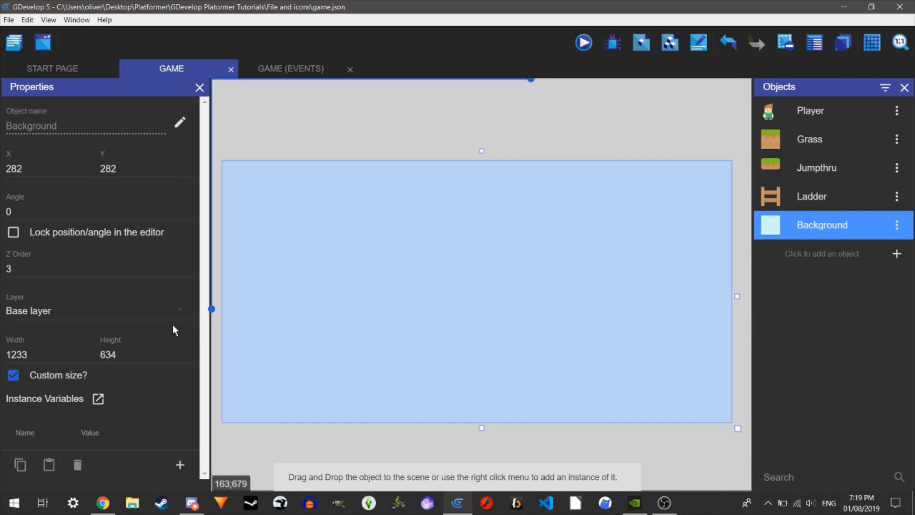
mouse_move(323, 316)
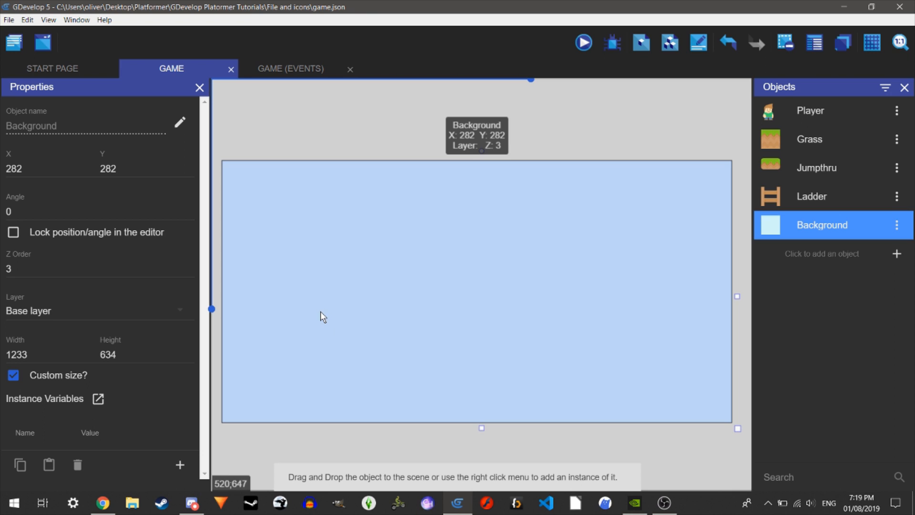
Set the sky background instance to Z order -5 and enlarge it to 28521×15438 behind the level.
click(88, 268)
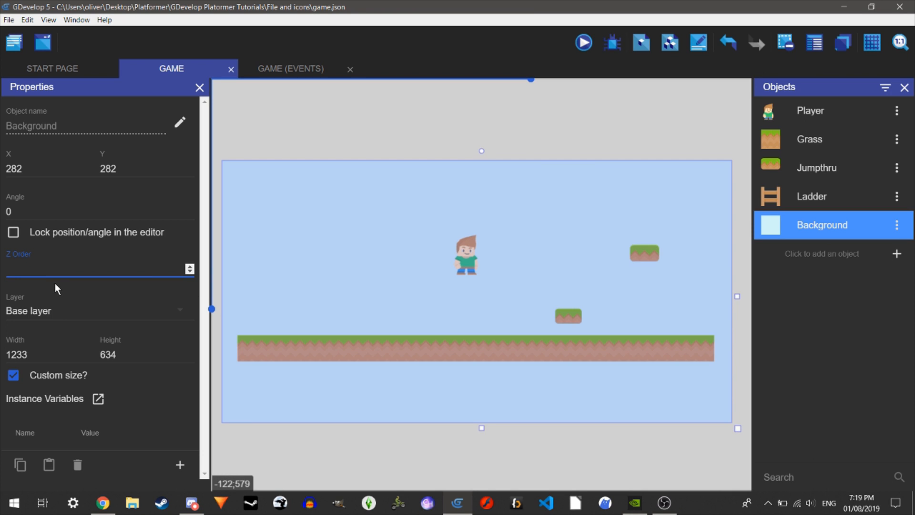
mouse_move(250, 164)
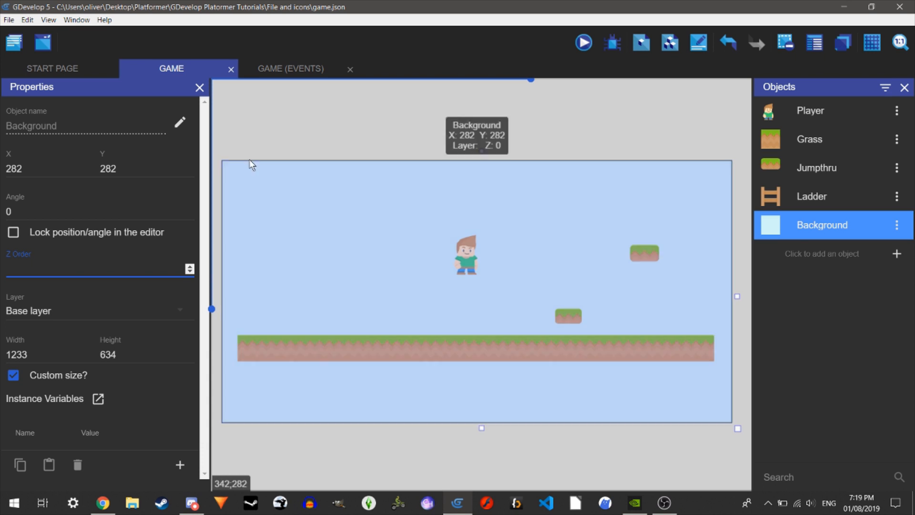
click(87, 269)
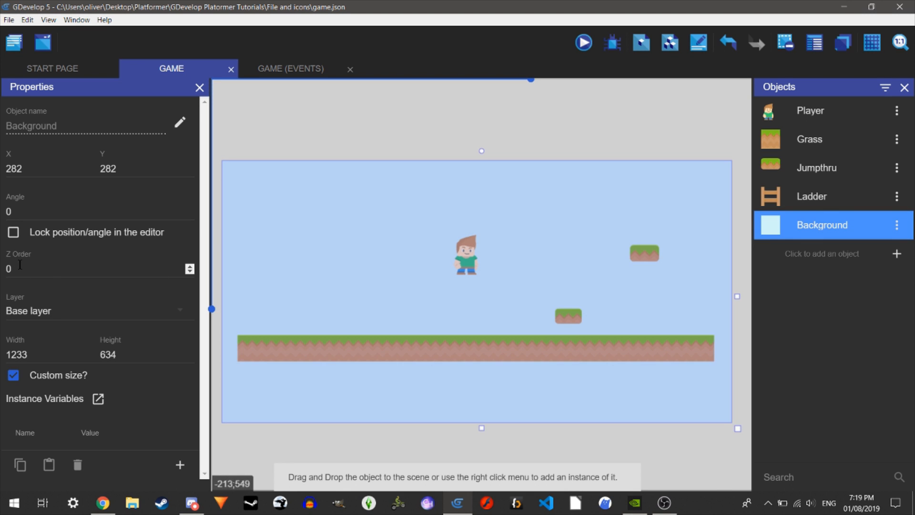
click(94, 269)
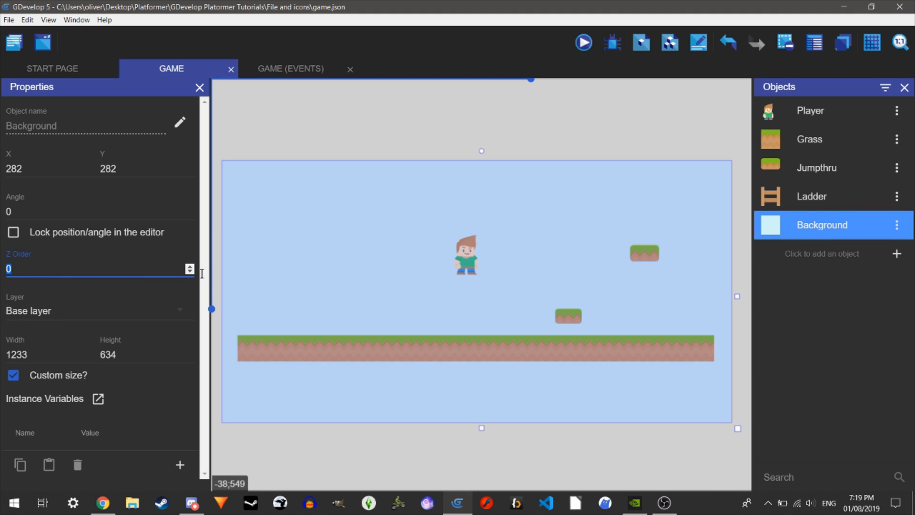
mouse_move(406, 303)
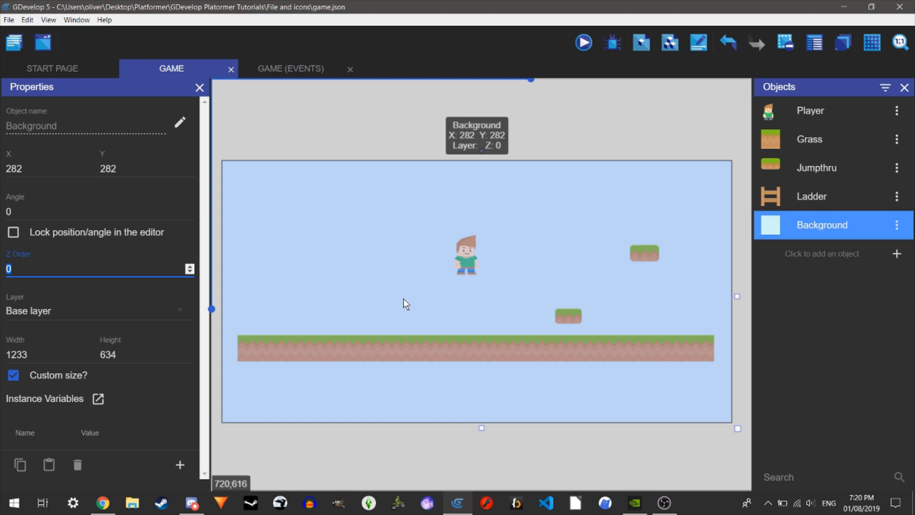
click(406, 163)
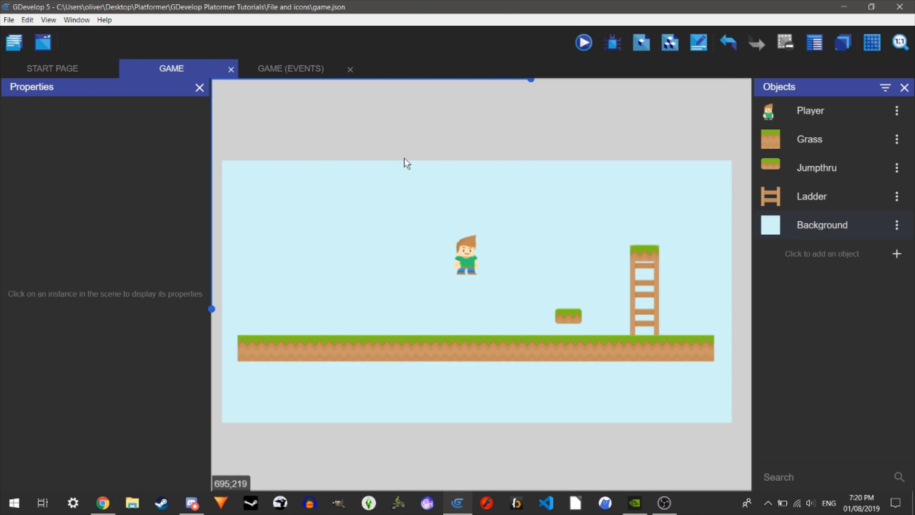
scroll(down, 3)
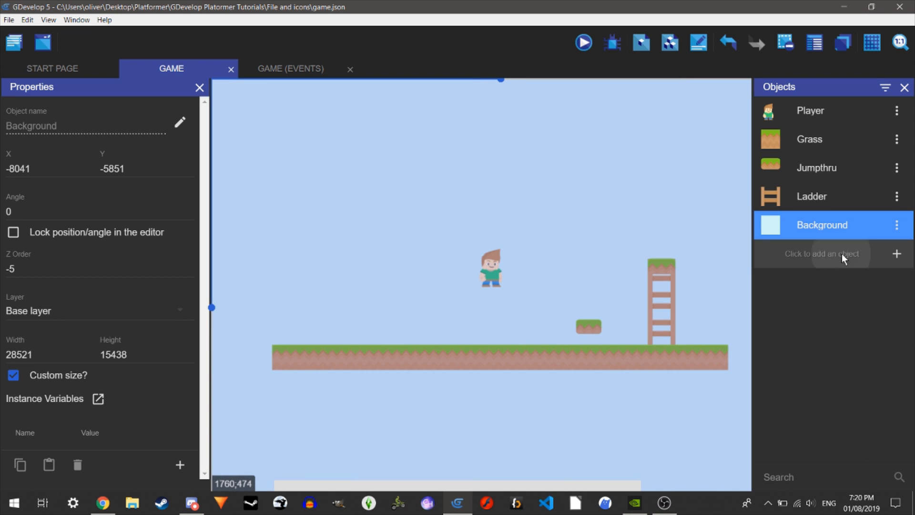
Create a 'Shrub' sprite with one animation frame using the bush image from Art\Items.
click(896, 253)
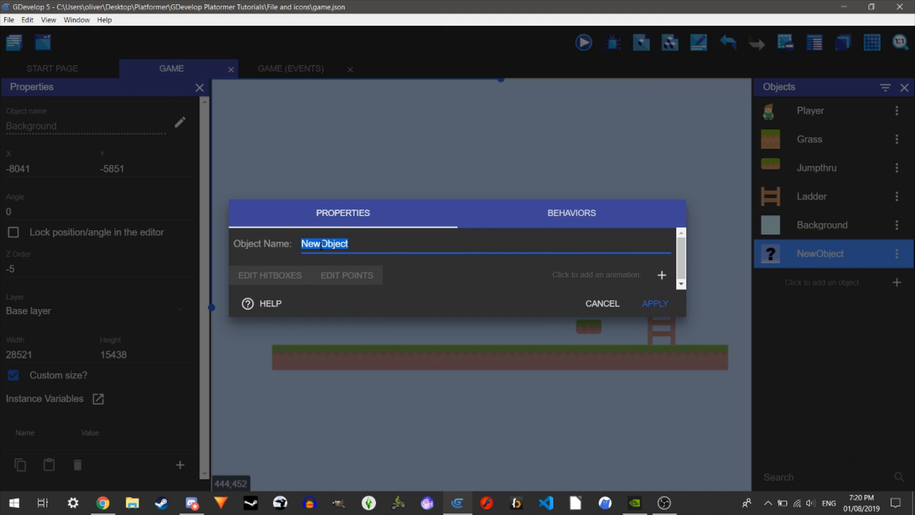
text(Shrub)
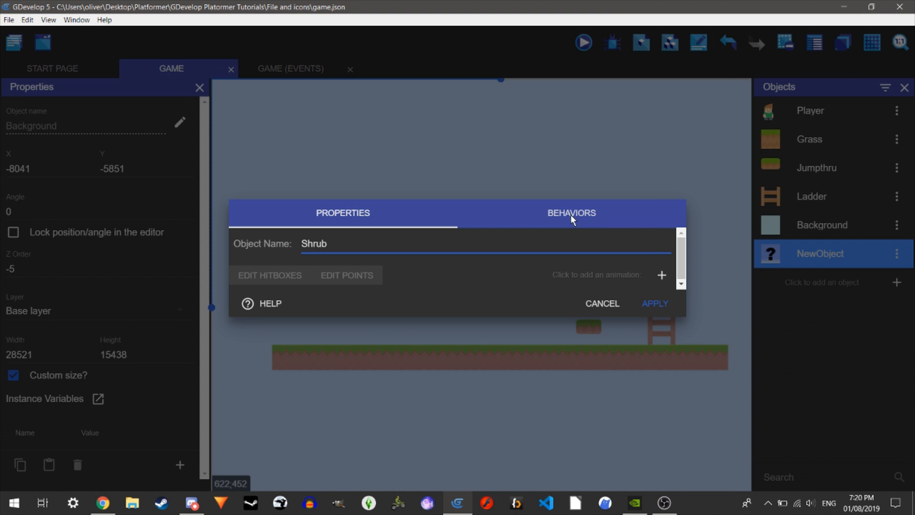
click(661, 275)
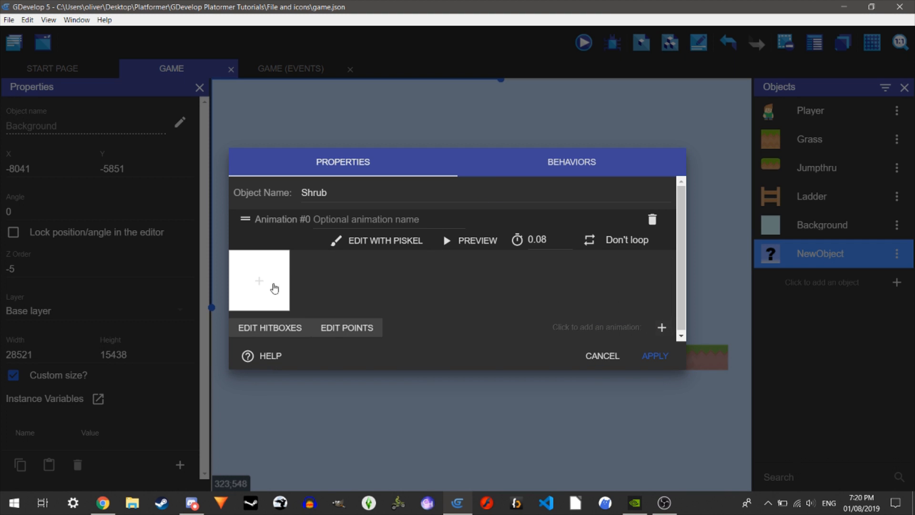
click(258, 280)
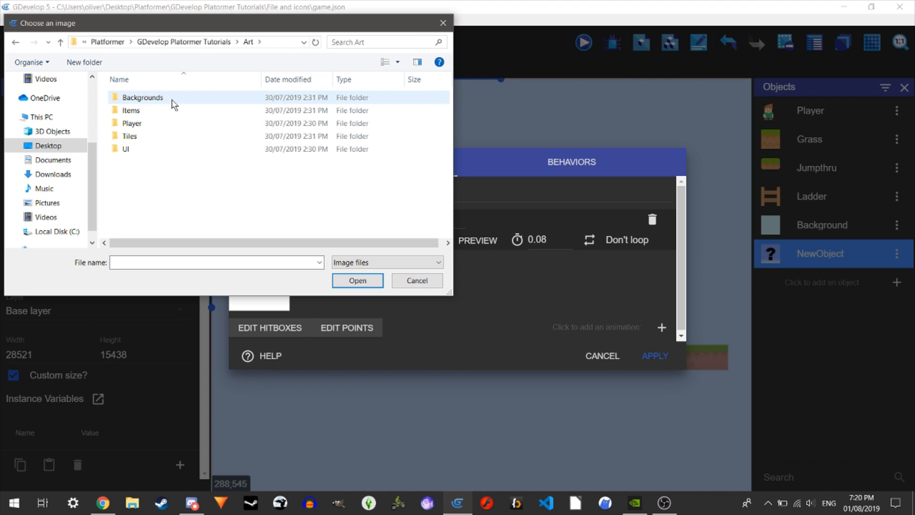
mouse_move(143, 111)
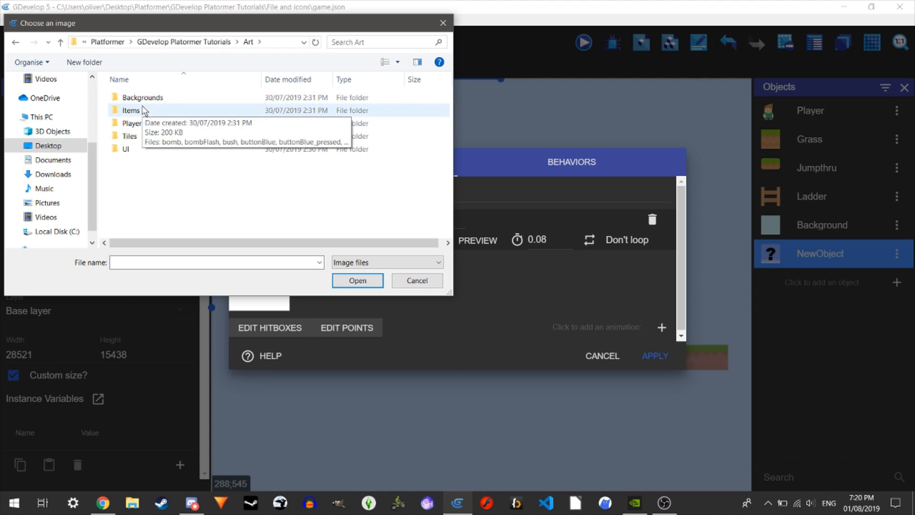
double_click(131, 110)
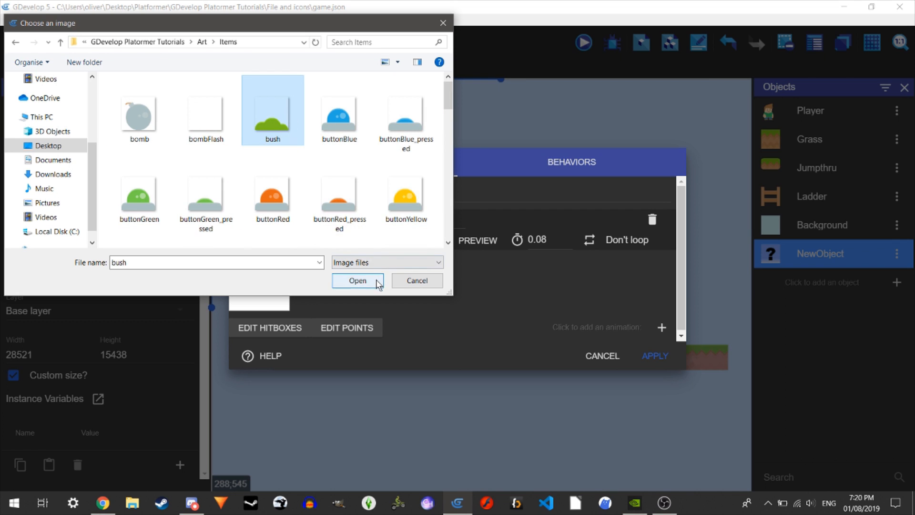
click(357, 280)
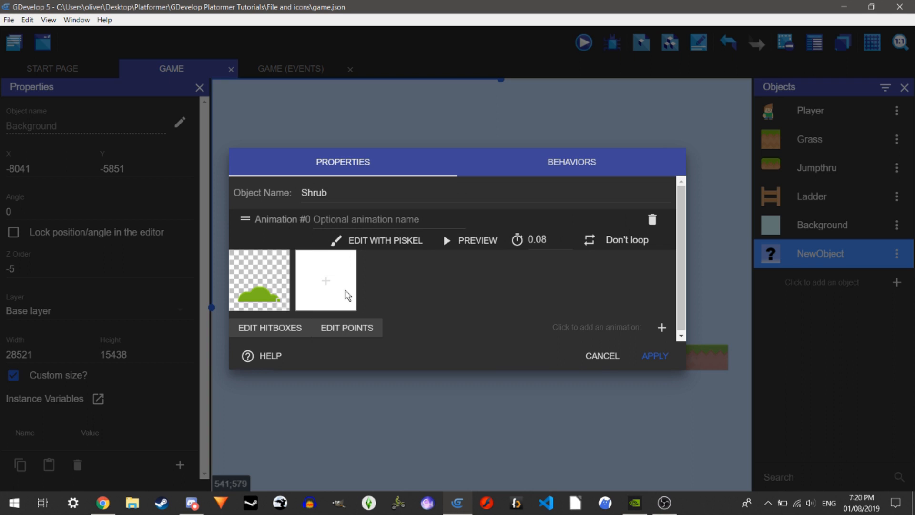
click(654, 355)
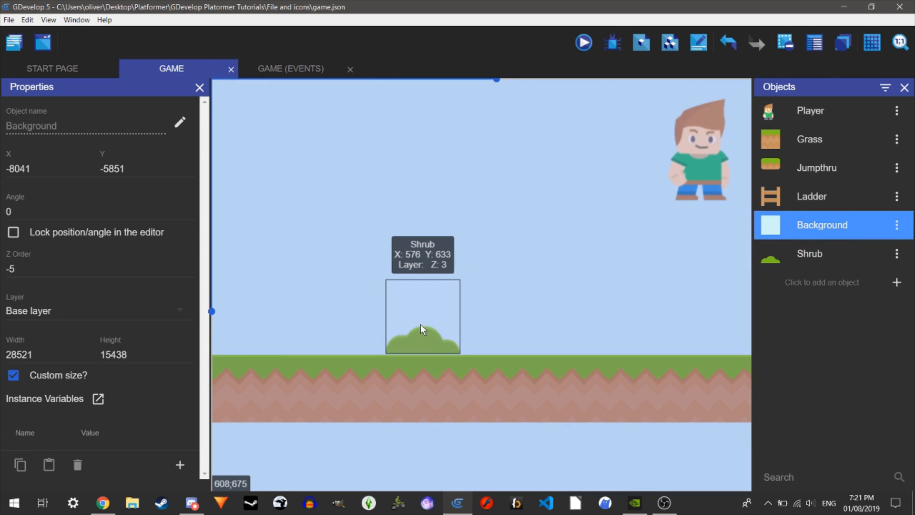
Snap the shrub onto the grass edge using an editor grid with 70-pixel cells.
click(422, 327)
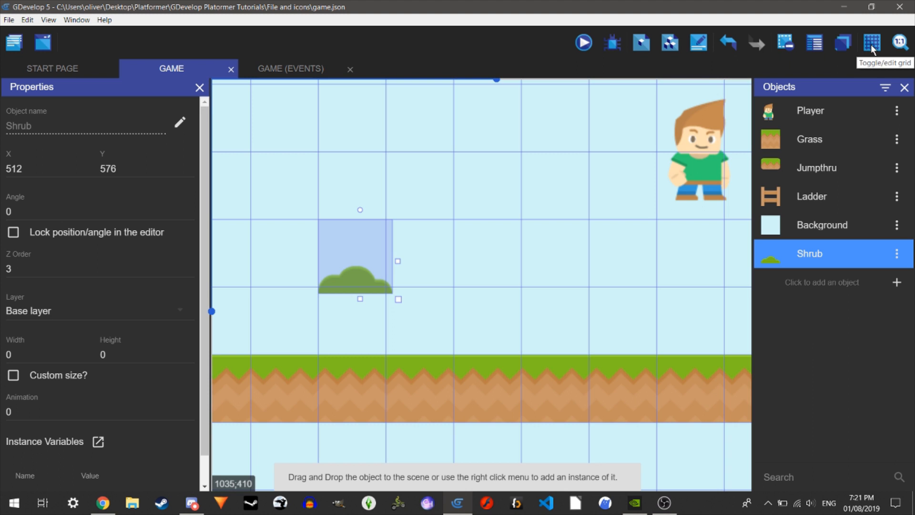
click(871, 42)
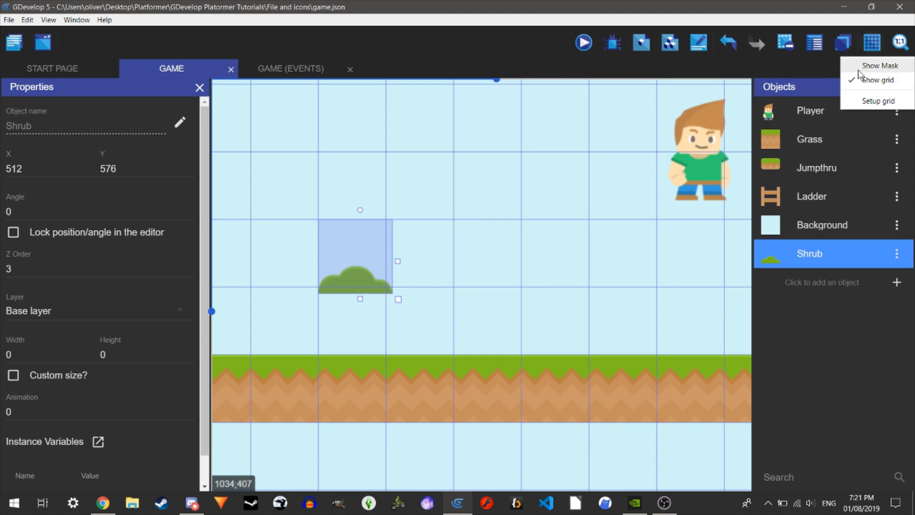
click(878, 101)
text(70)
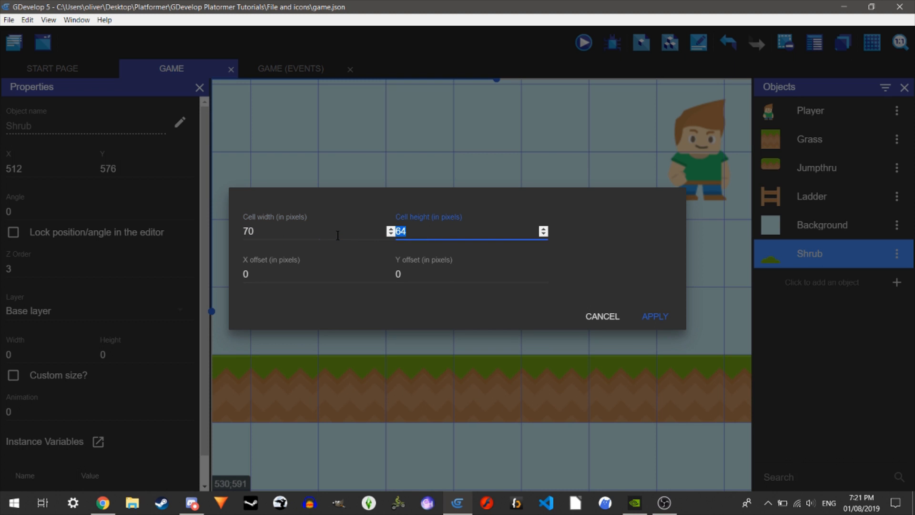
click(654, 315)
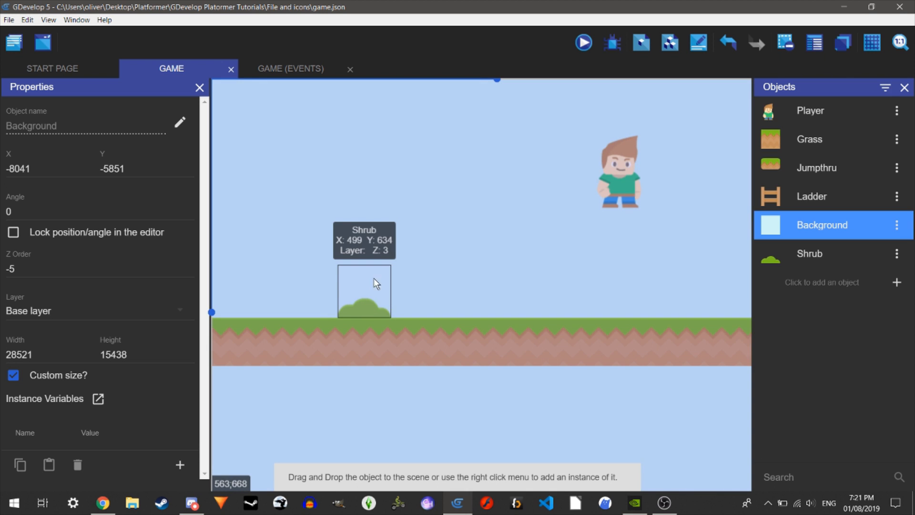
Preview the game with the first shrub in place on the grass.
click(363, 291)
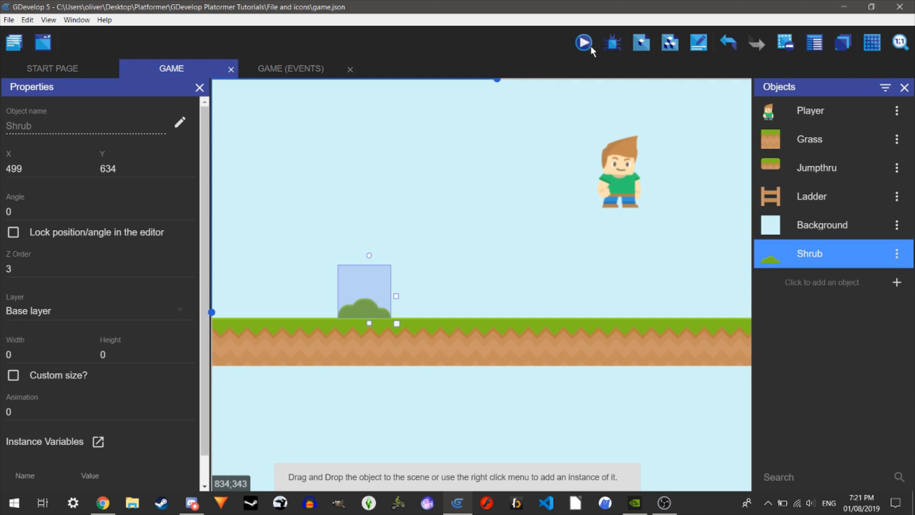
click(582, 42)
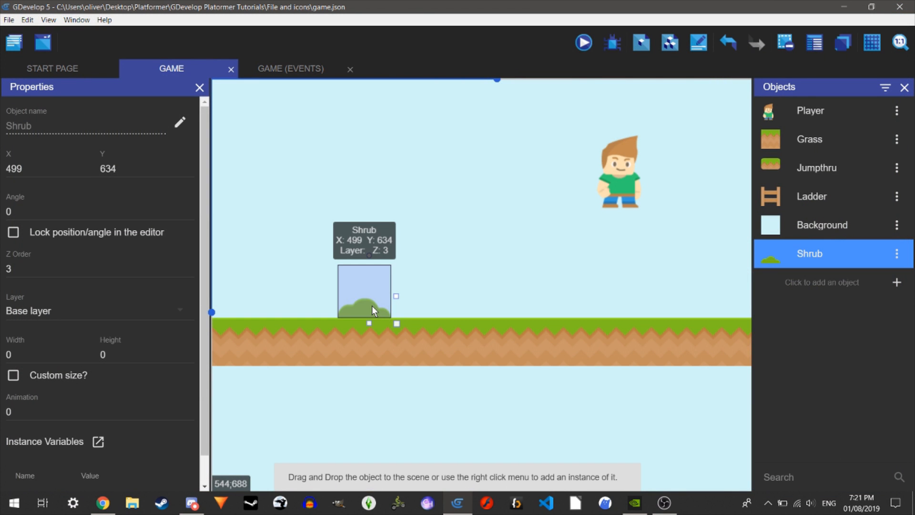
mouse_move(405, 388)
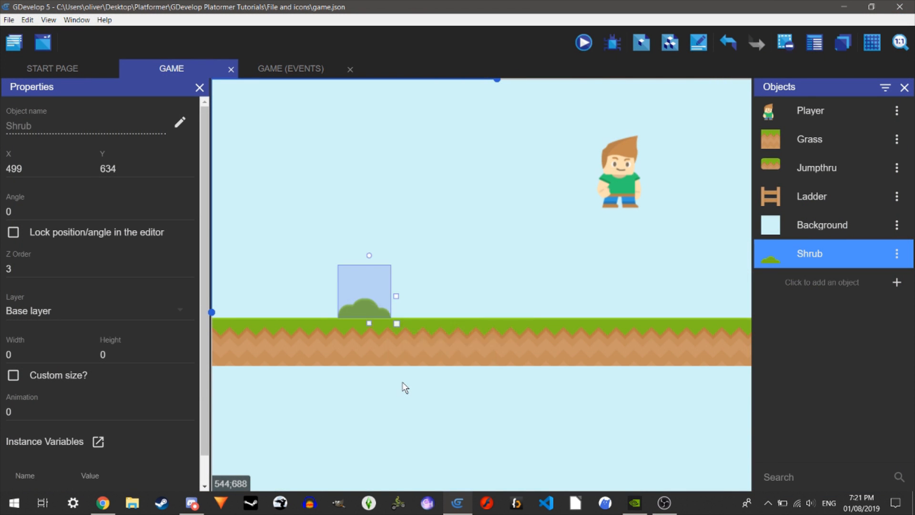
right_click(368, 309)
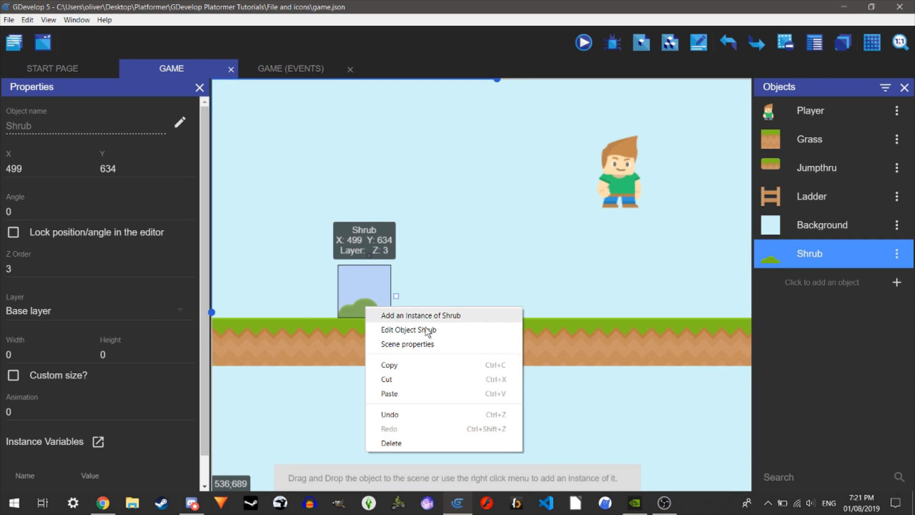
Add a second shrub instance right of the first and set its Z order to -2.
click(456, 295)
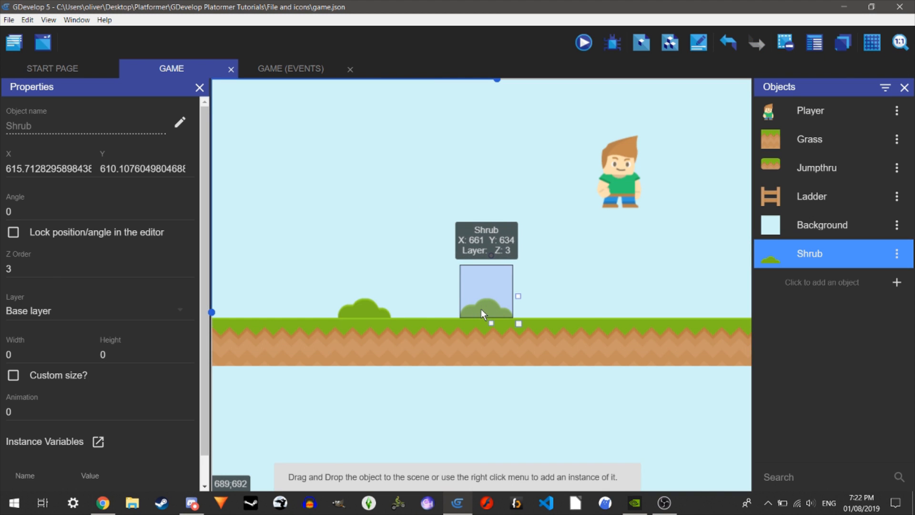
click(93, 269)
text(-2)
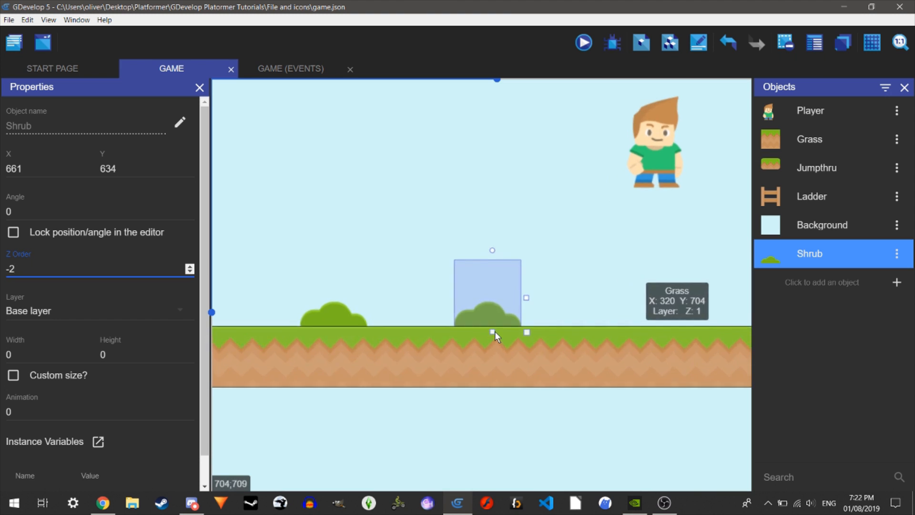
click(581, 42)
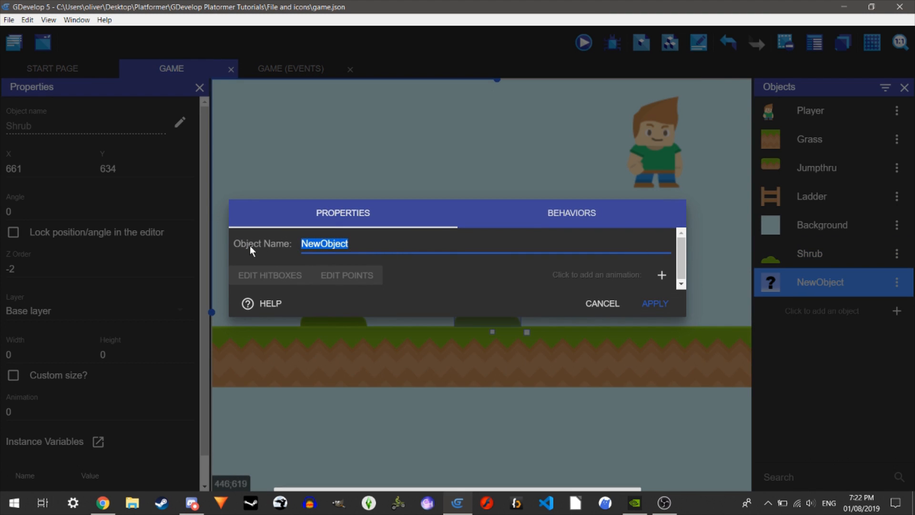
Name the sprite Cloud and give its first animation the cloud1 image from Art/Items.
text(Cloud)
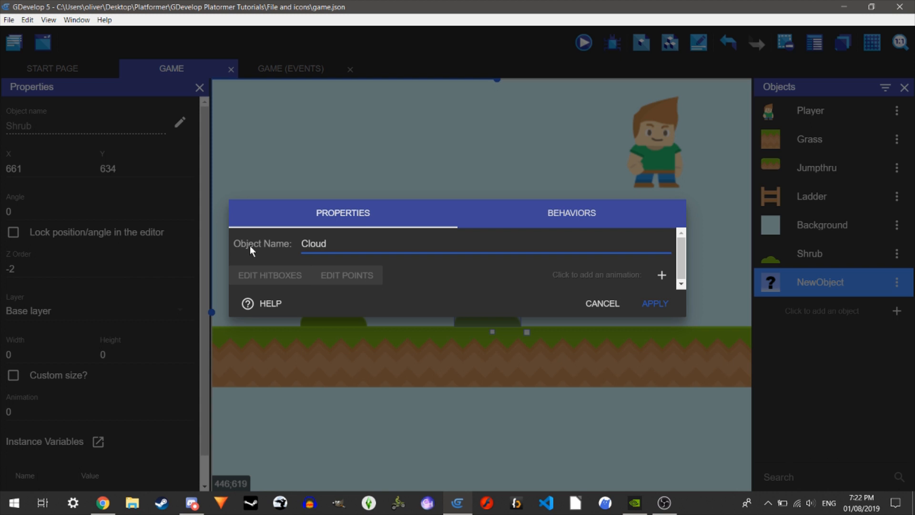
click(662, 275)
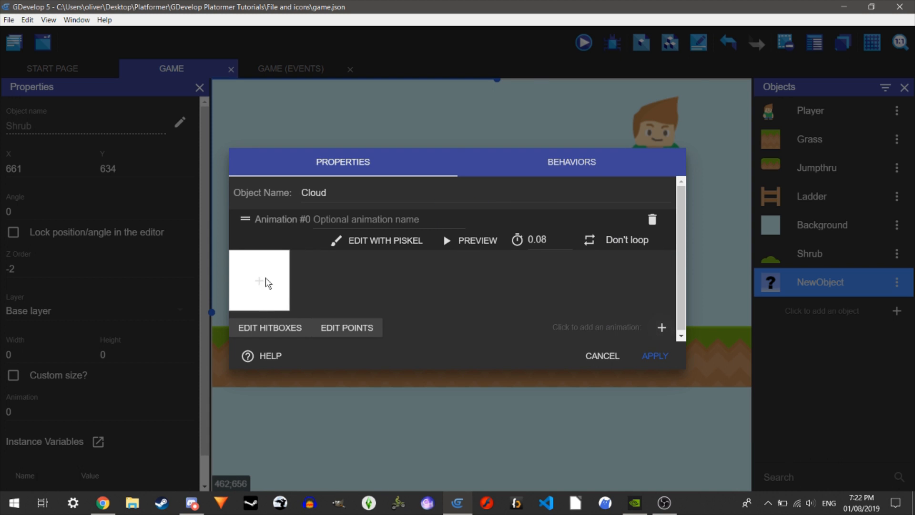
click(258, 280)
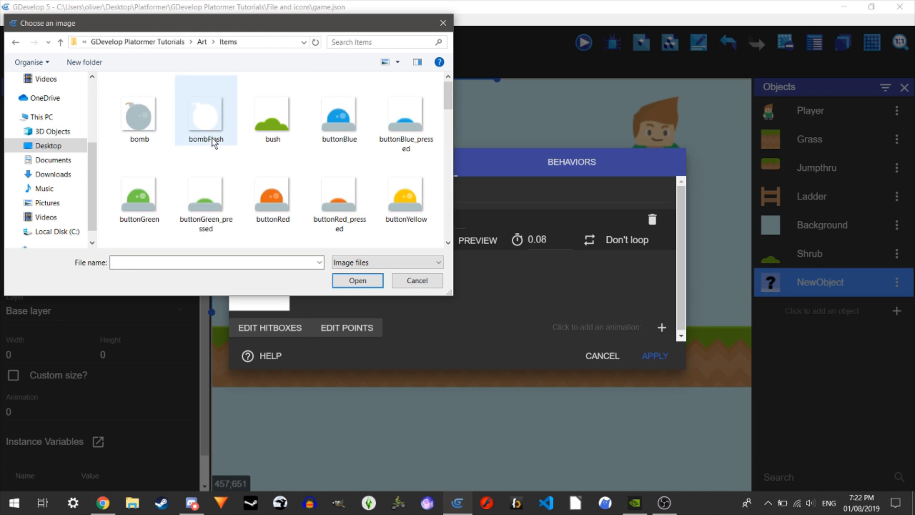
scroll(down, 3)
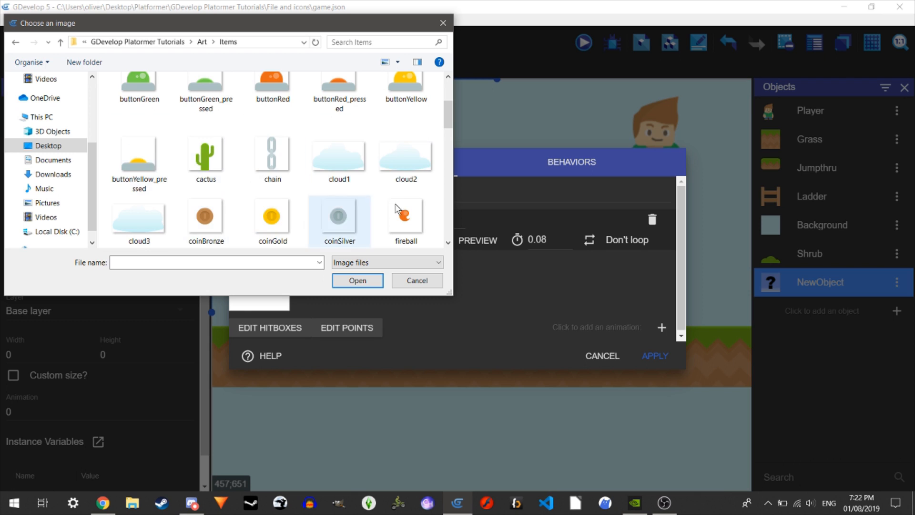
click(272, 219)
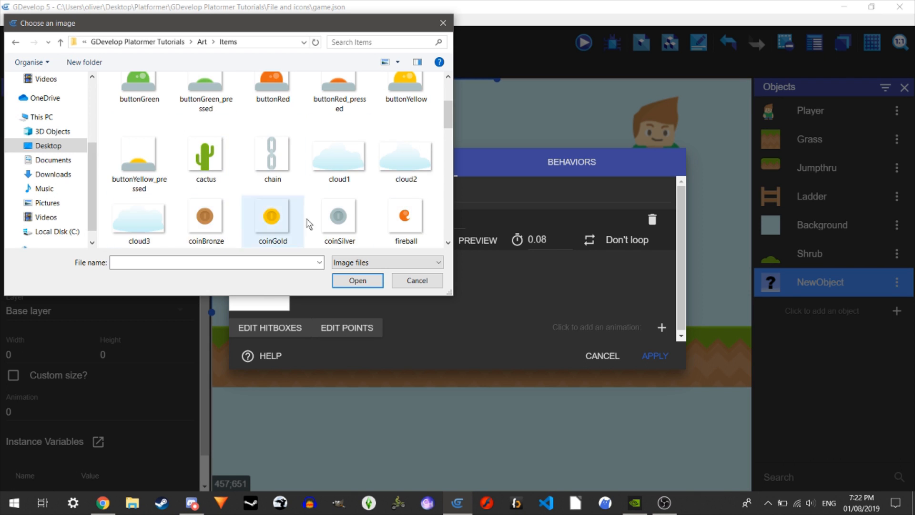
mouse_move(858, 304)
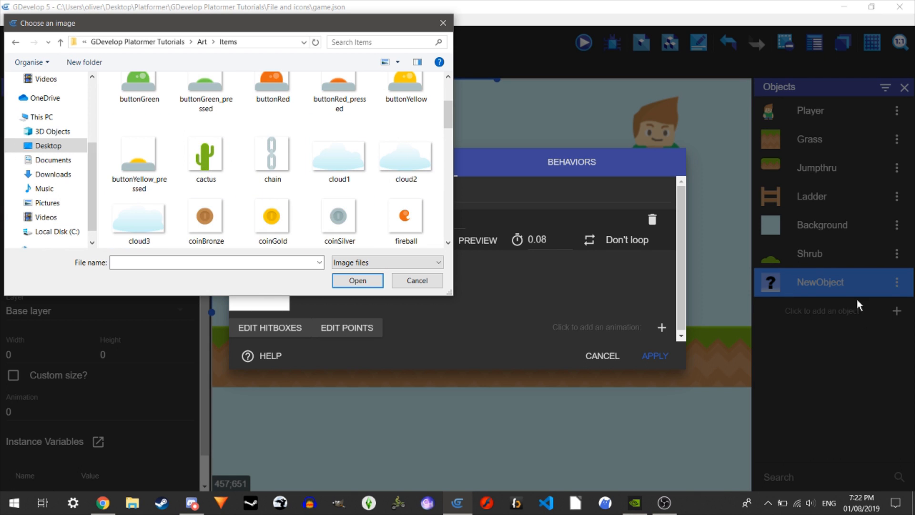
mouse_move(385, 192)
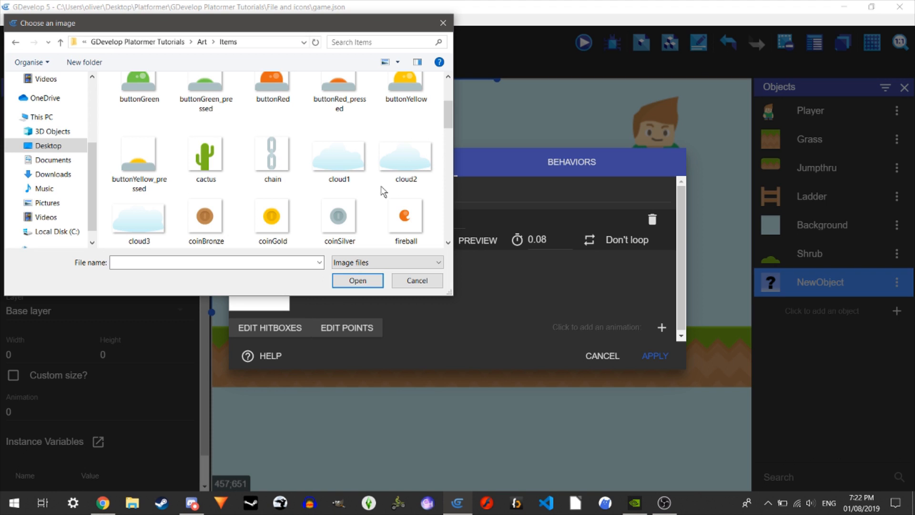
click(338, 153)
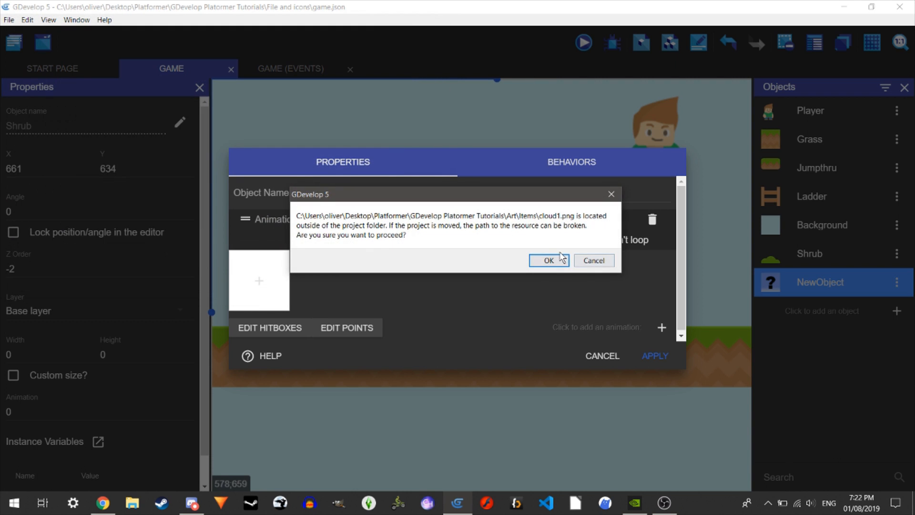
click(548, 260)
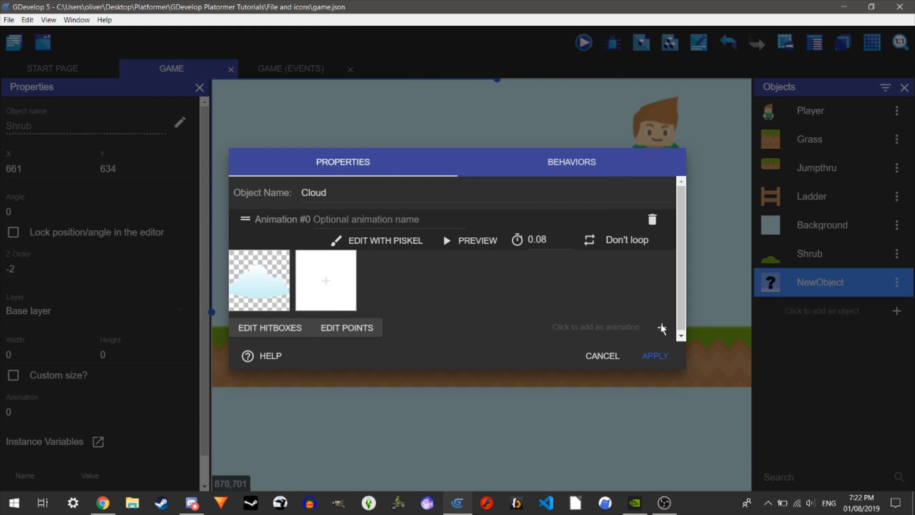
Add a second animation to Cloud using the cloud2 image from Art/Items.
click(325, 280)
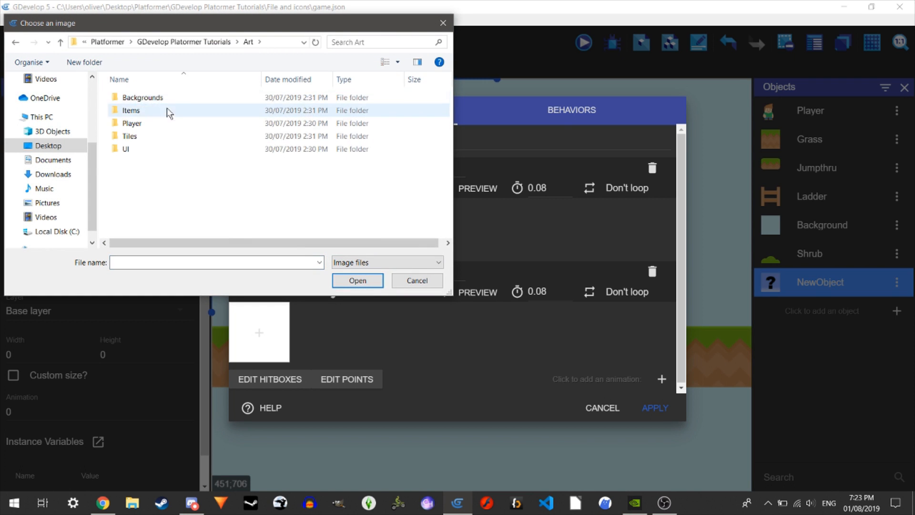
double_click(130, 111)
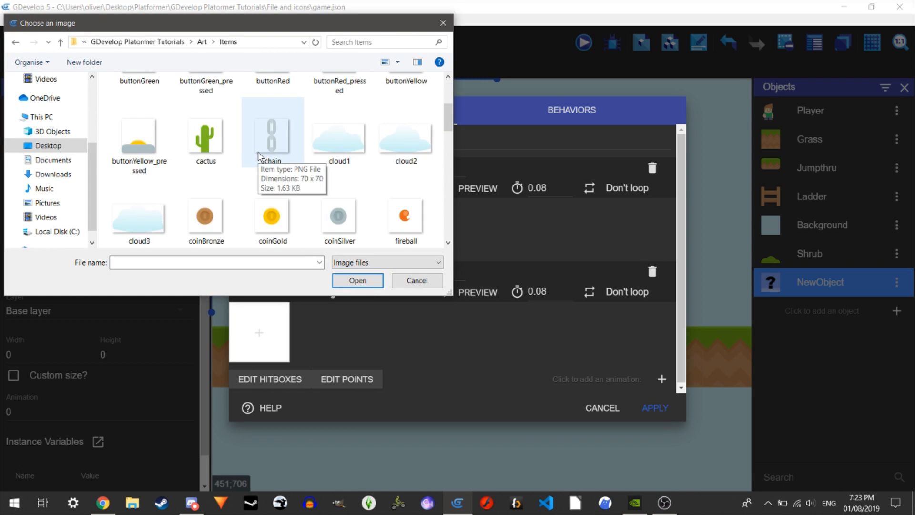
click(405, 111)
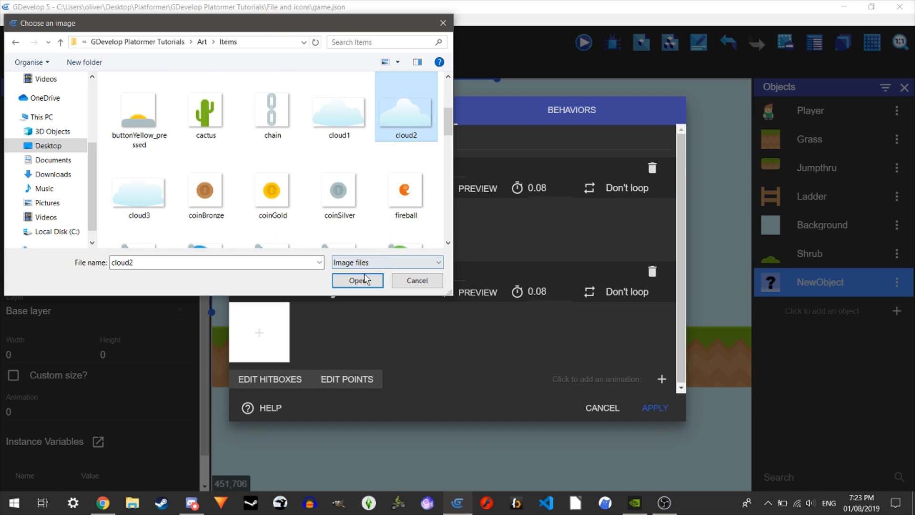
click(357, 280)
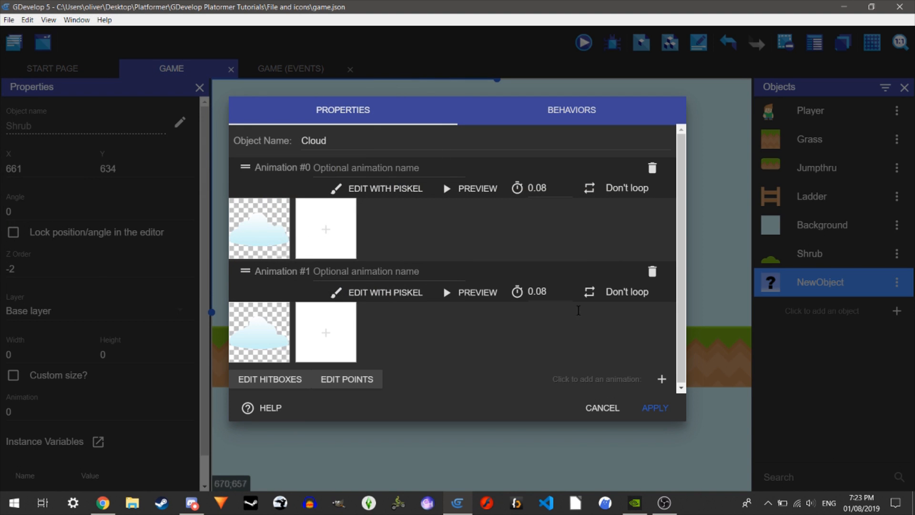
Add a third animation using cloud3 and apply Cloud's settings so it joins the scene objects.
click(661, 378)
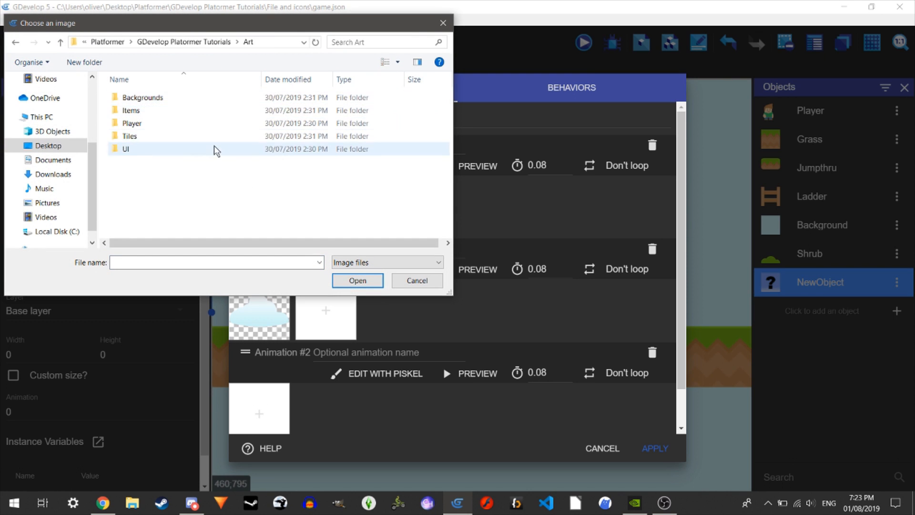
double_click(131, 110)
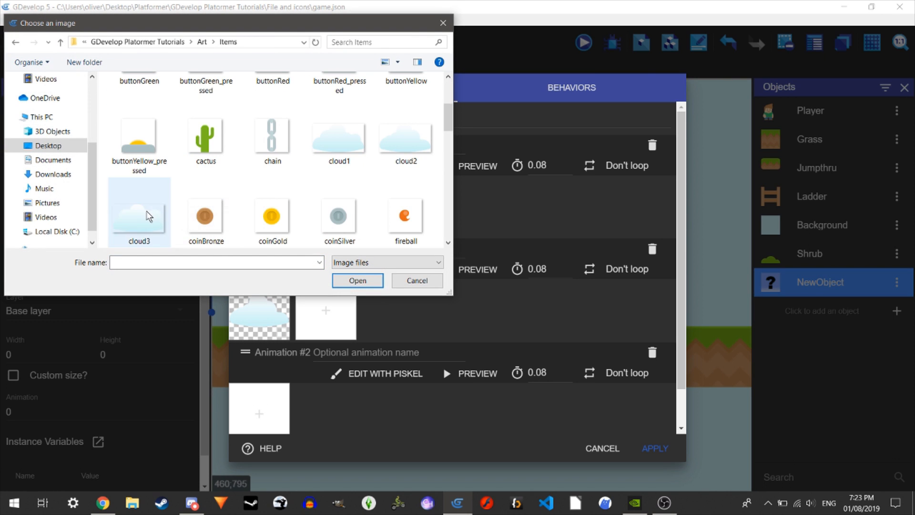
click(356, 284)
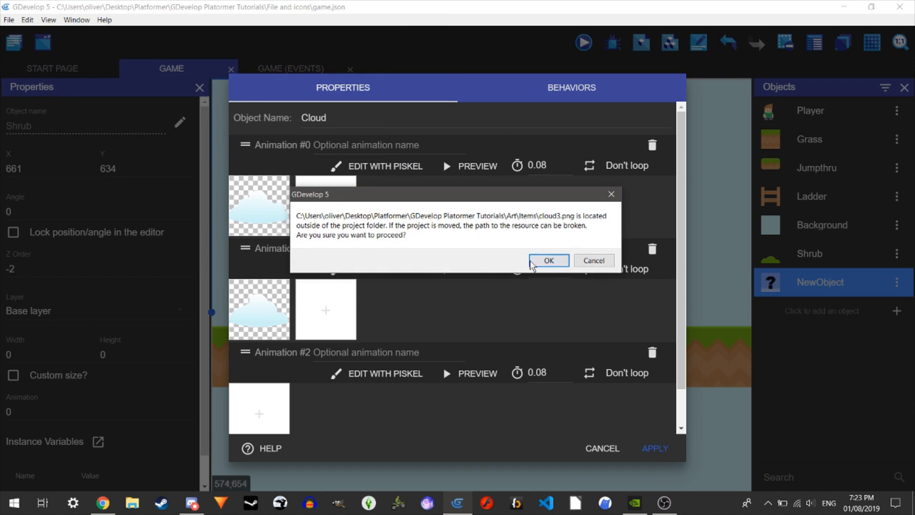
click(547, 260)
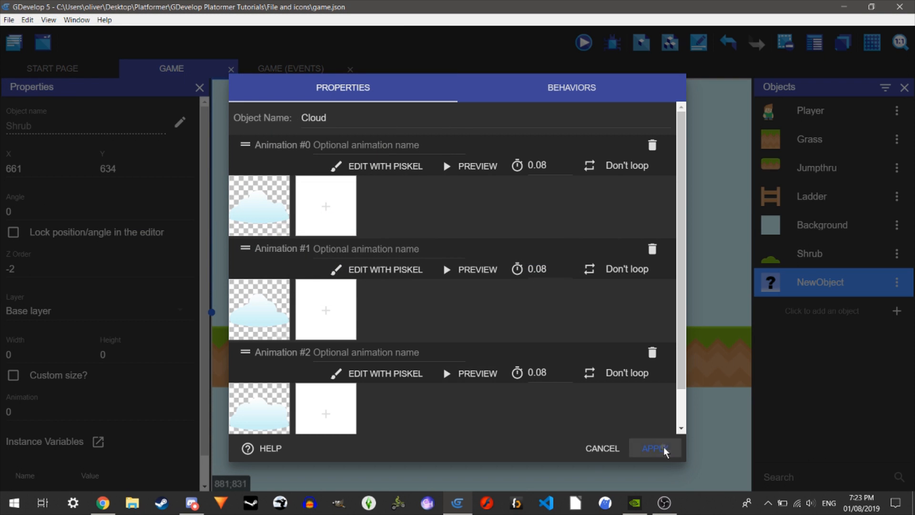
click(654, 448)
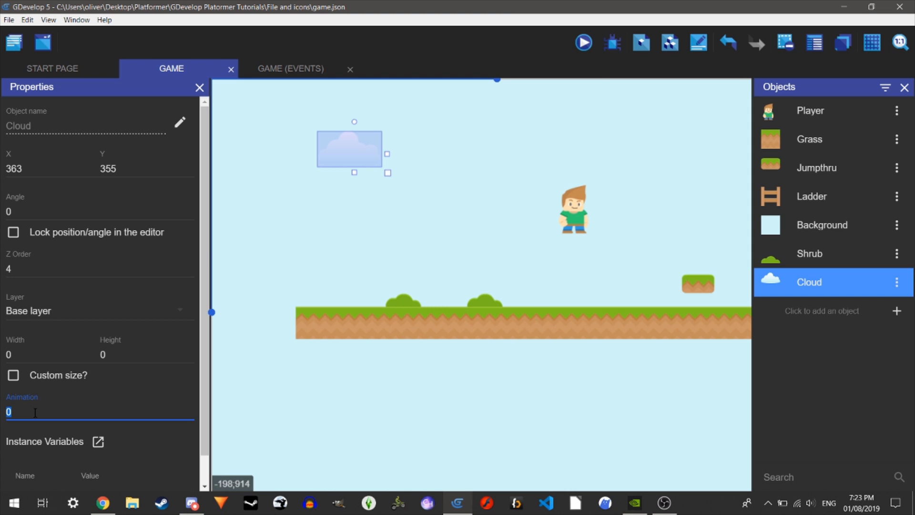
Set a placed cloud to animation 2 and nudge it higher and left in the sky.
text(2)
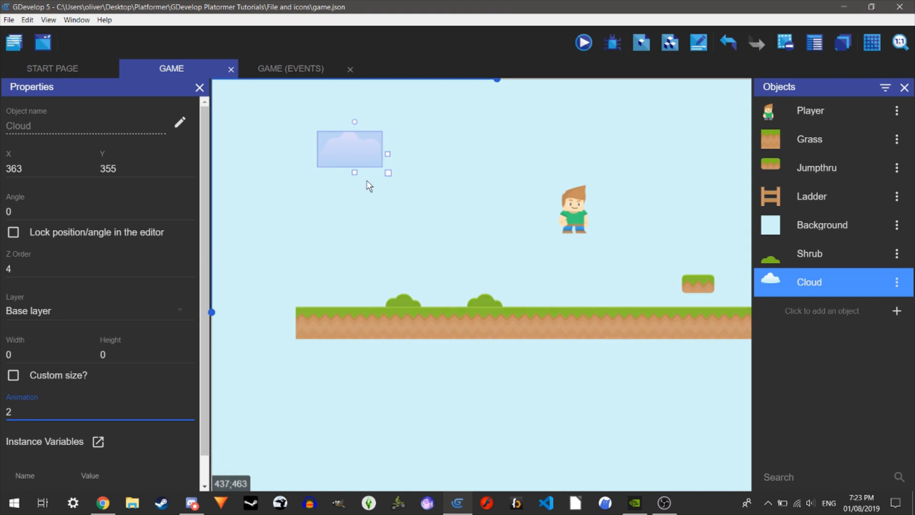
click(99, 412)
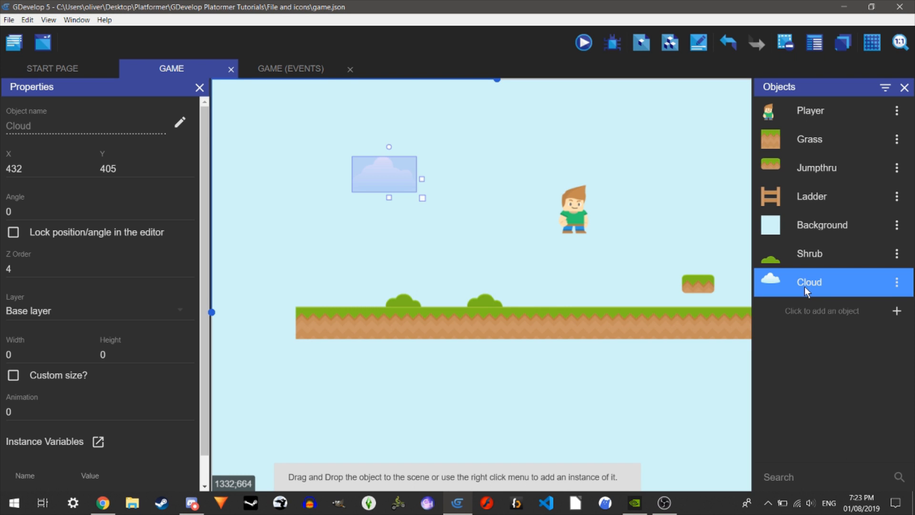
mouse_move(371, 184)
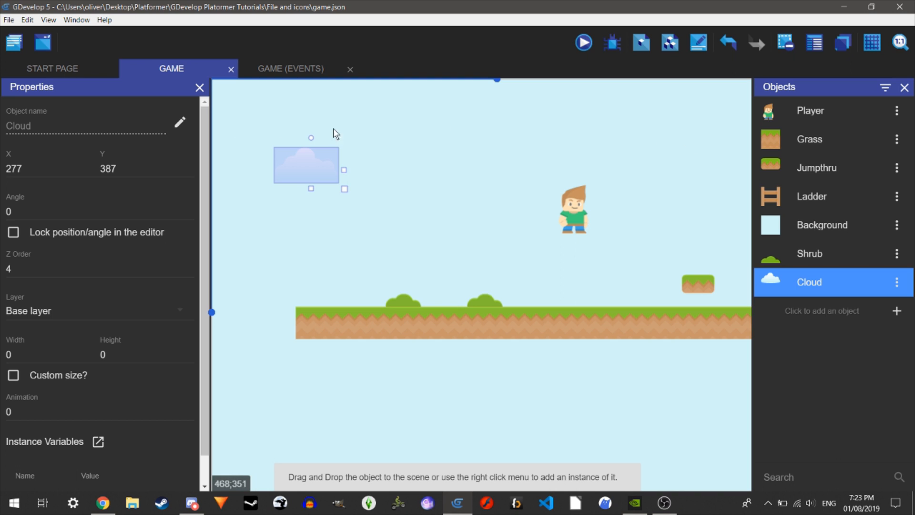
mouse_move(357, 165)
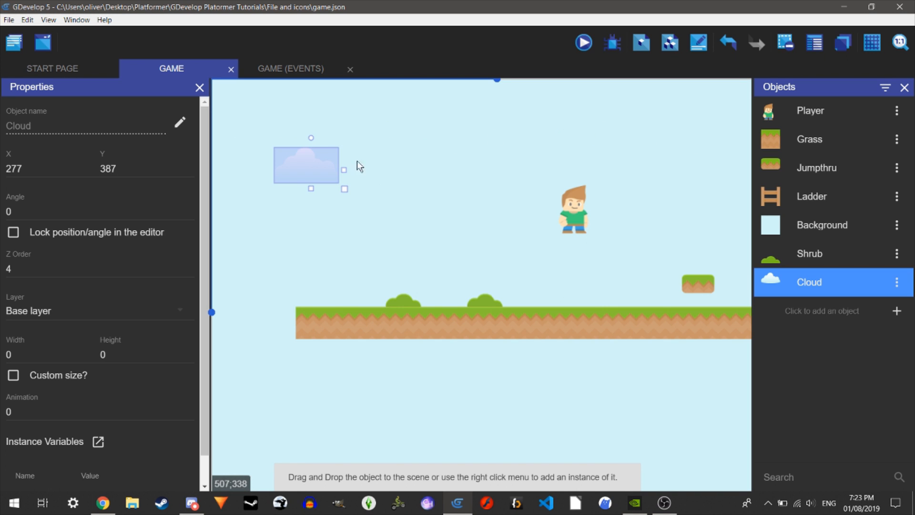
mouse_move(449, 95)
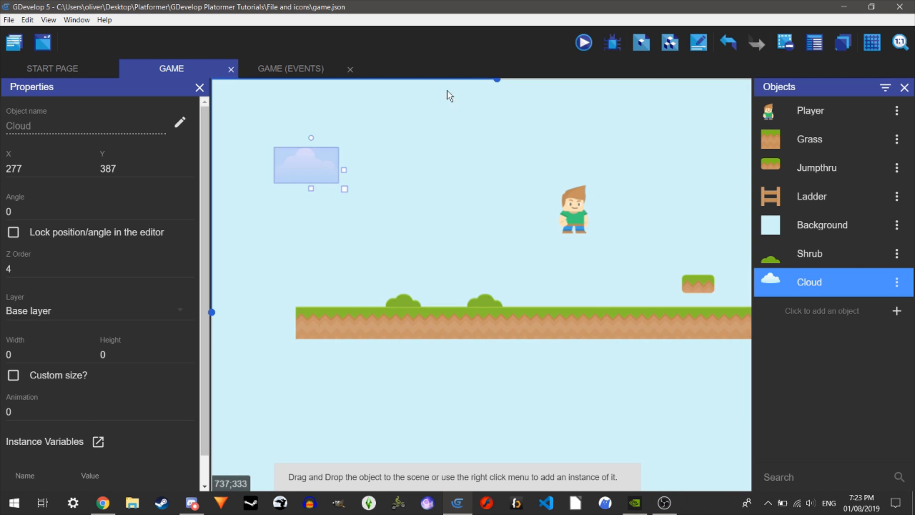
mouse_move(465, 279)
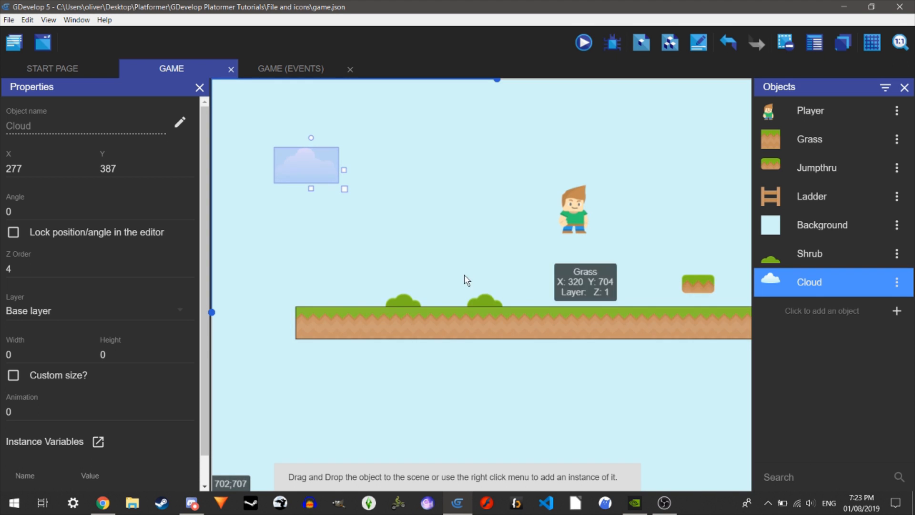
mouse_move(480, 231)
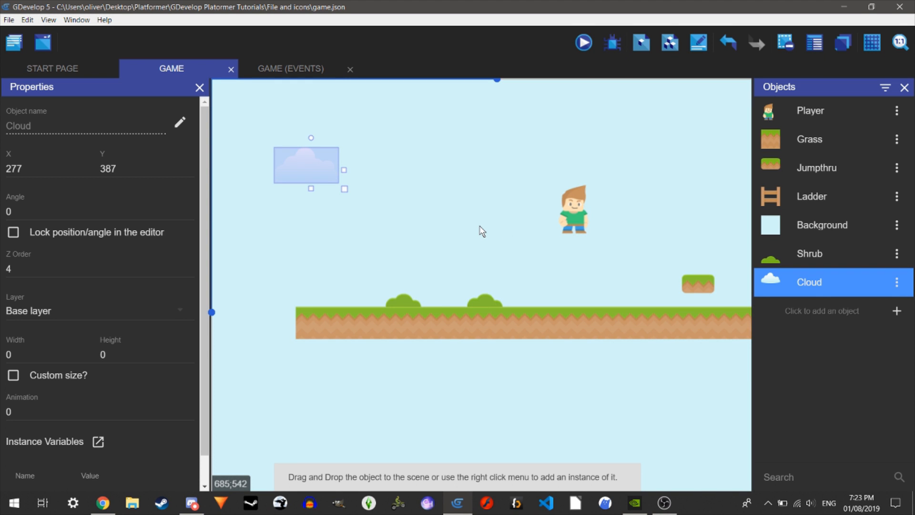
drag(306, 165, 289, 138)
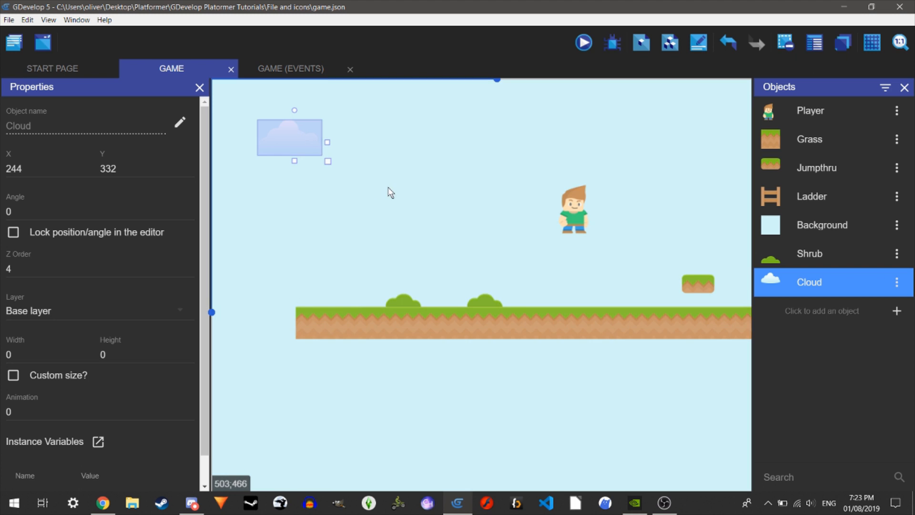
mouse_move(311, 159)
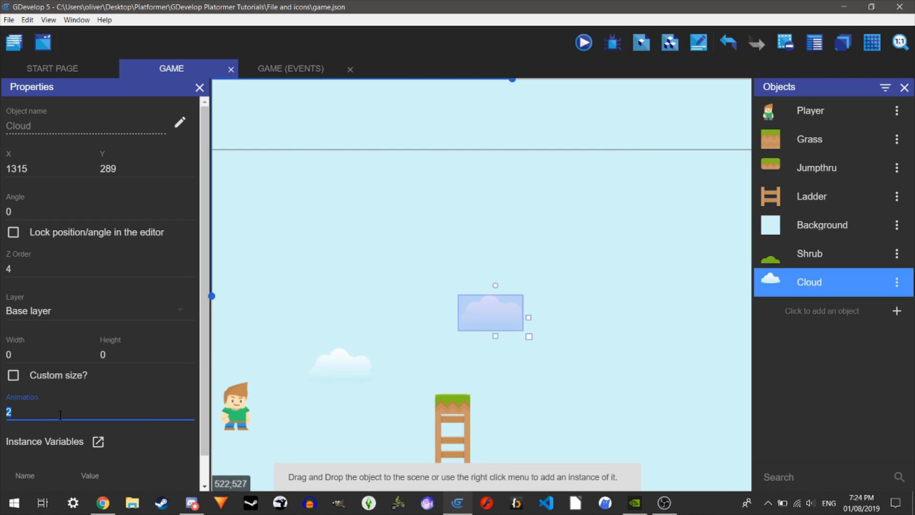
click(821, 225)
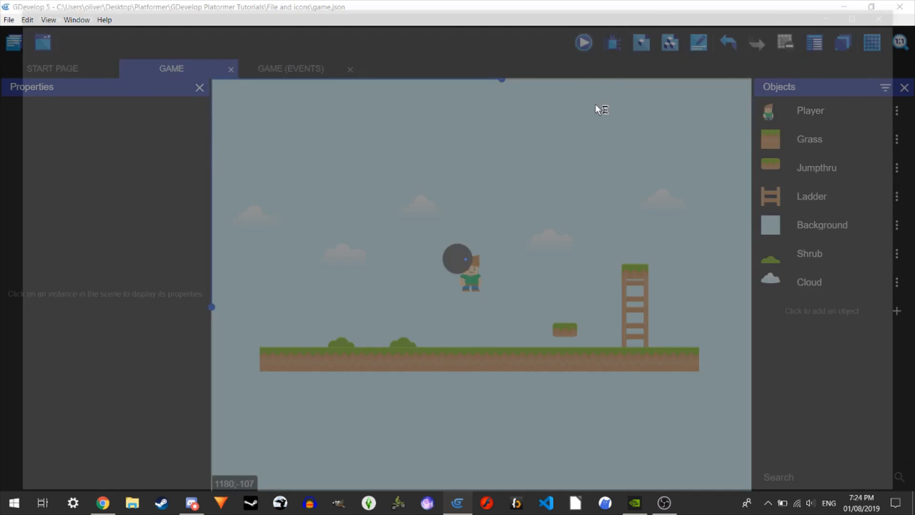
Launch a preview of the level showing the clouds above the player, shrubs and ladder.
click(582, 42)
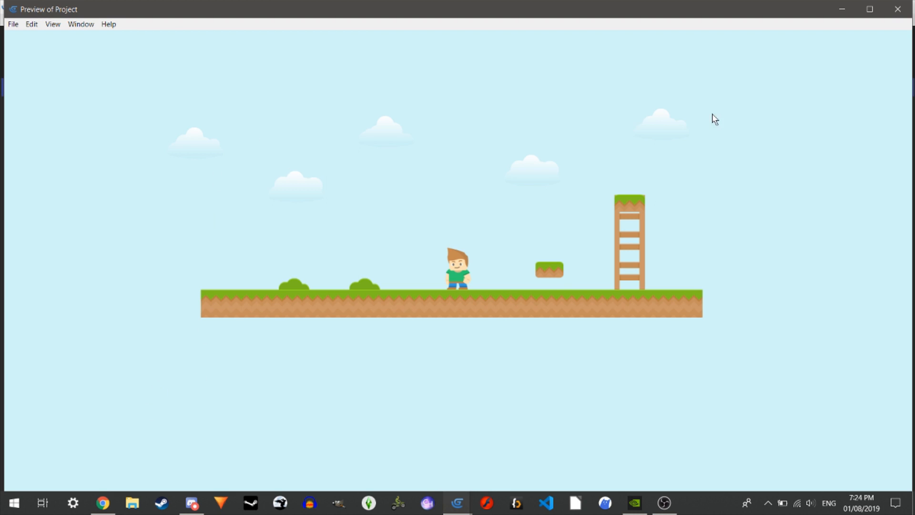
mouse_move(442, 249)
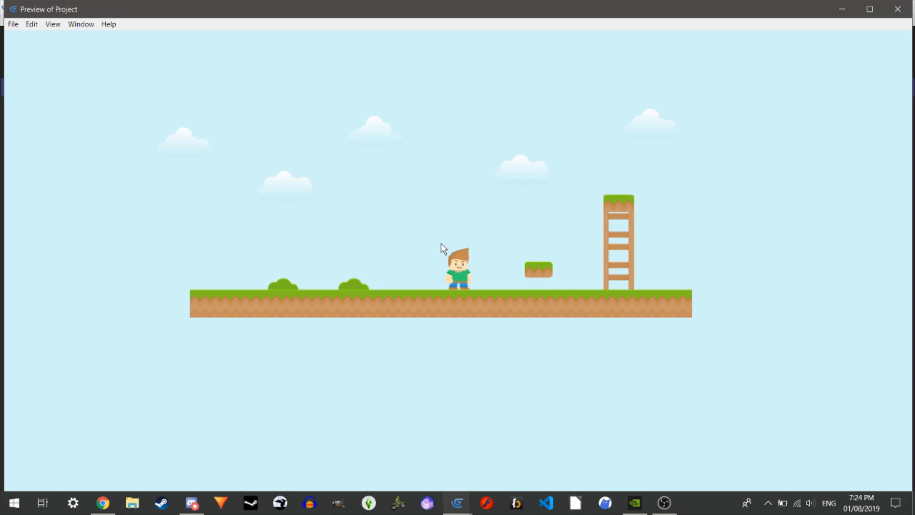
mouse_move(721, 297)
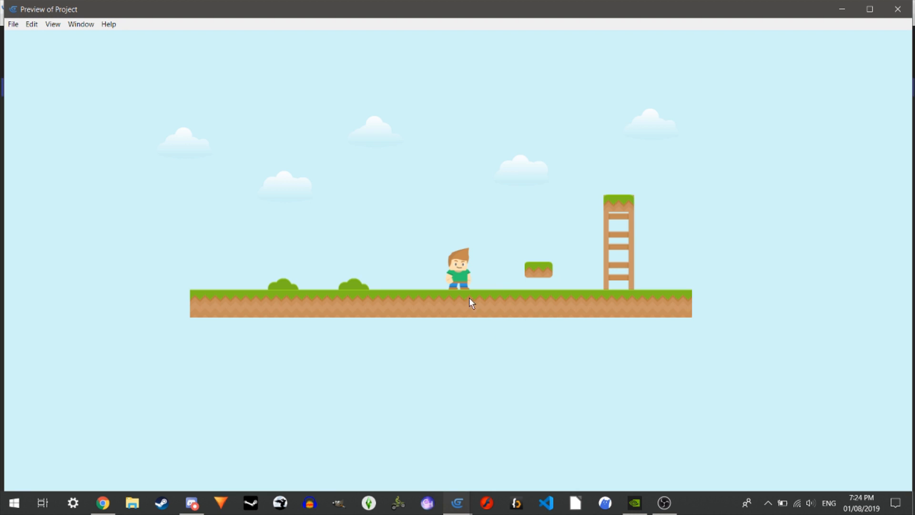
mouse_move(718, 186)
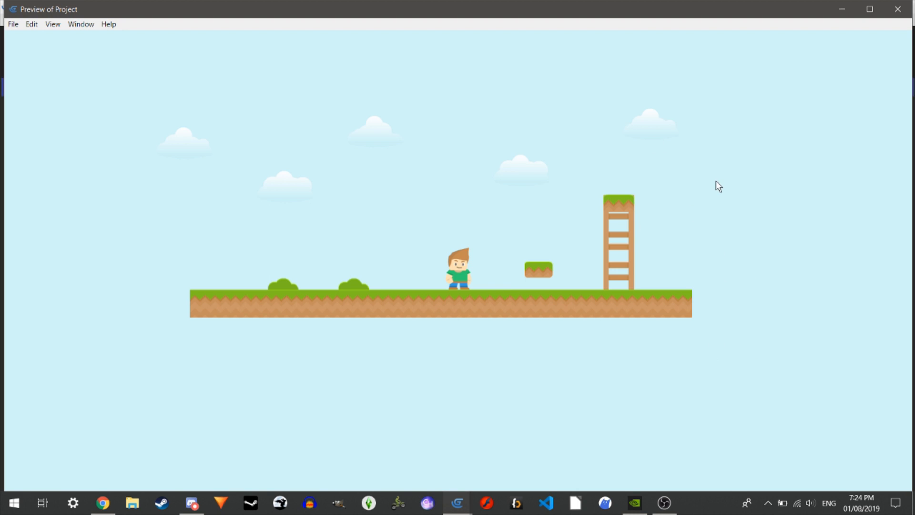
mouse_move(745, 284)
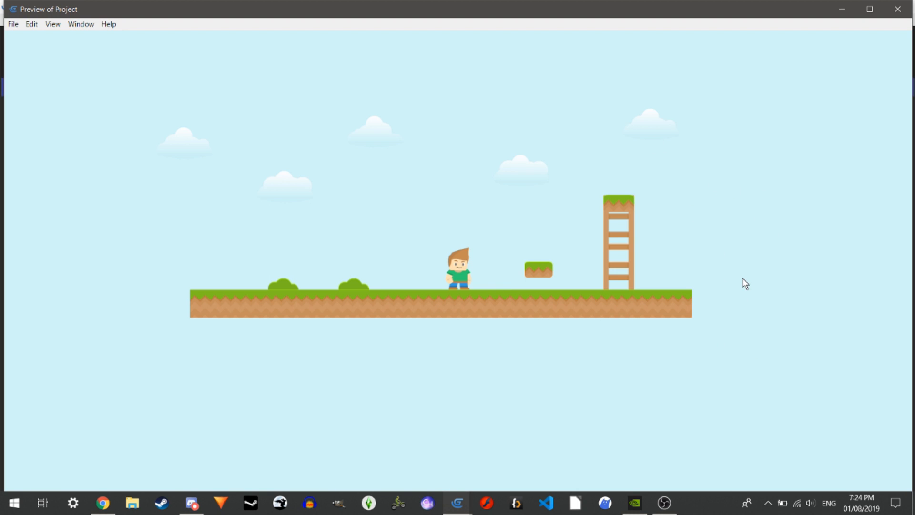
mouse_move(728, 262)
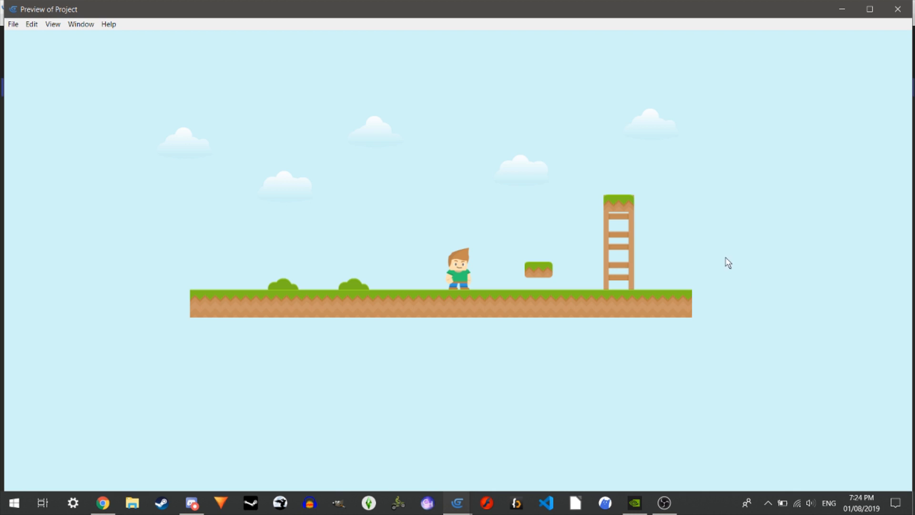
mouse_move(713, 330)
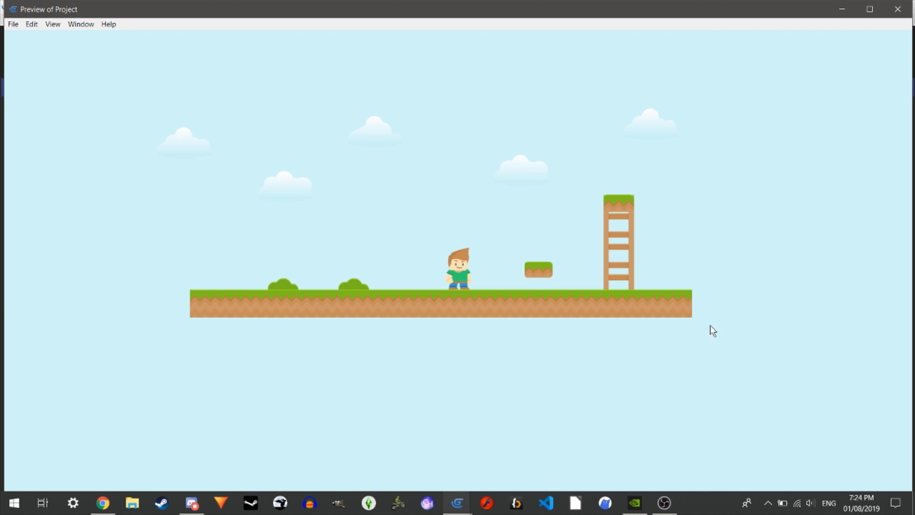
mouse_move(723, 303)
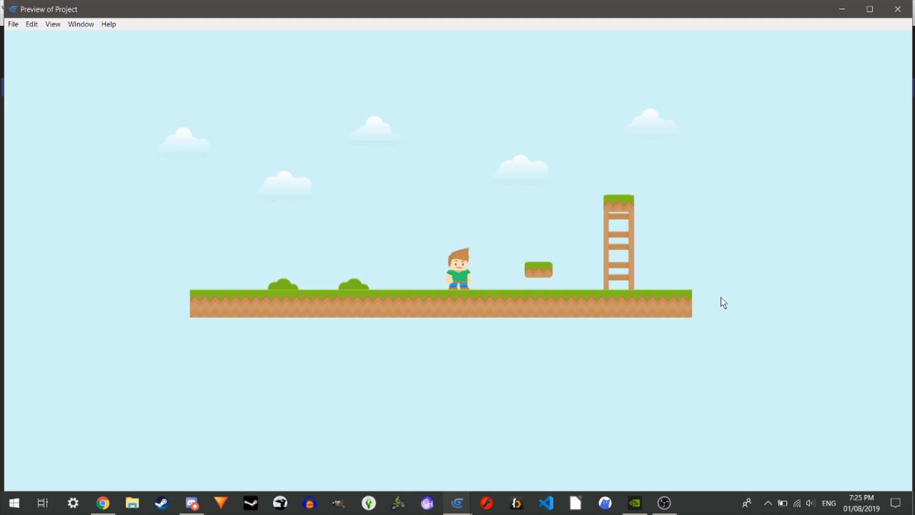
mouse_move(177, 324)
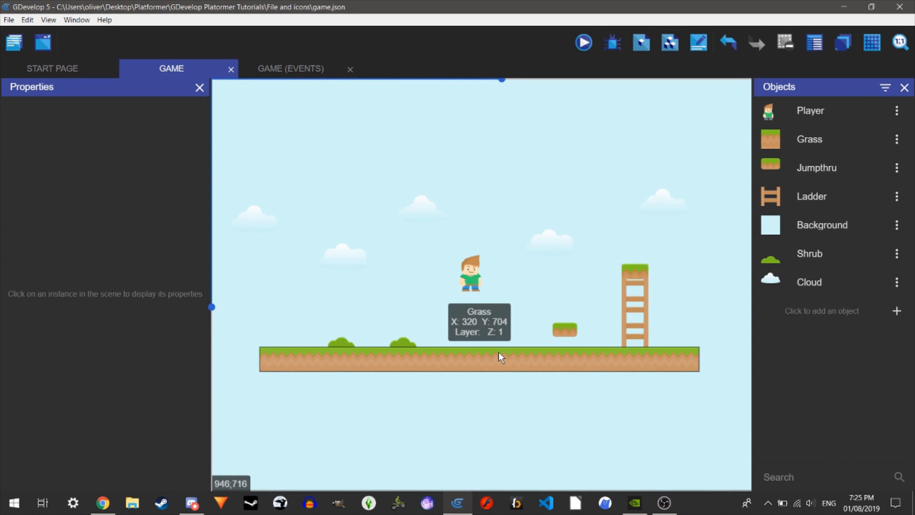
mouse_move(335, 336)
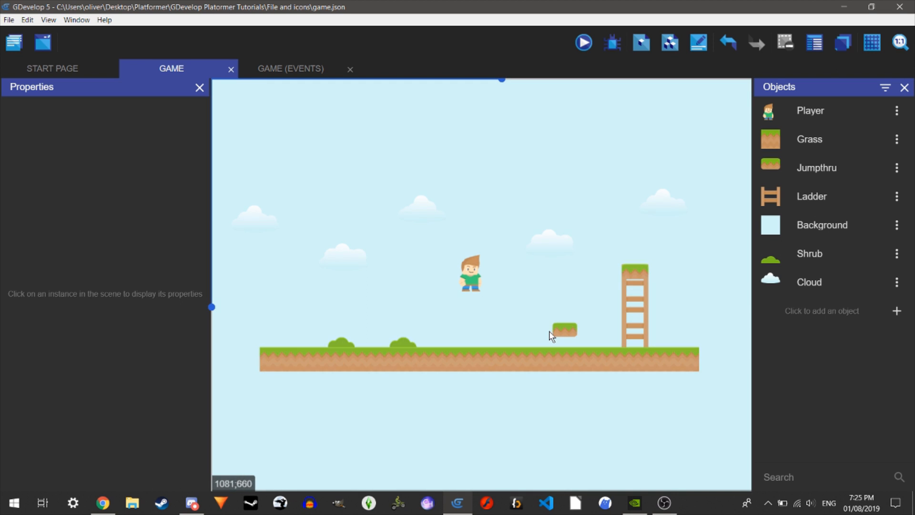
mouse_move(551, 196)
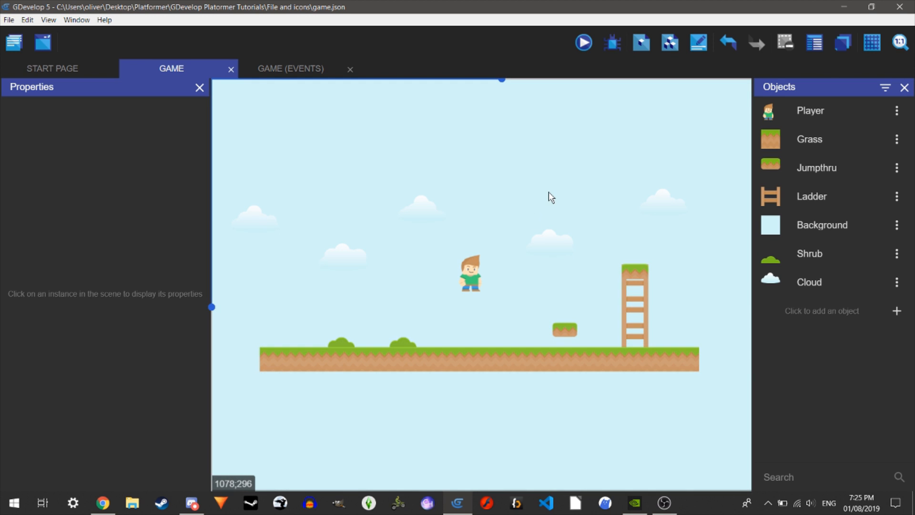
mouse_move(499, 173)
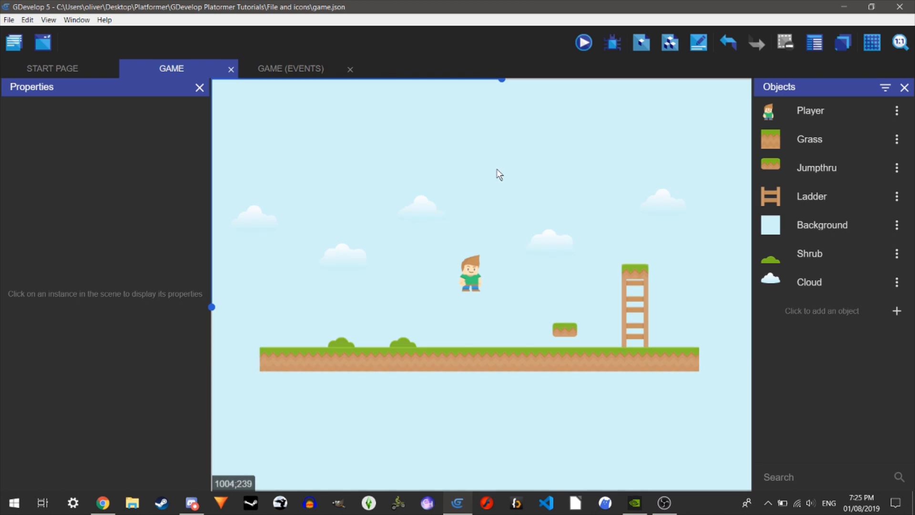
mouse_move(462, 181)
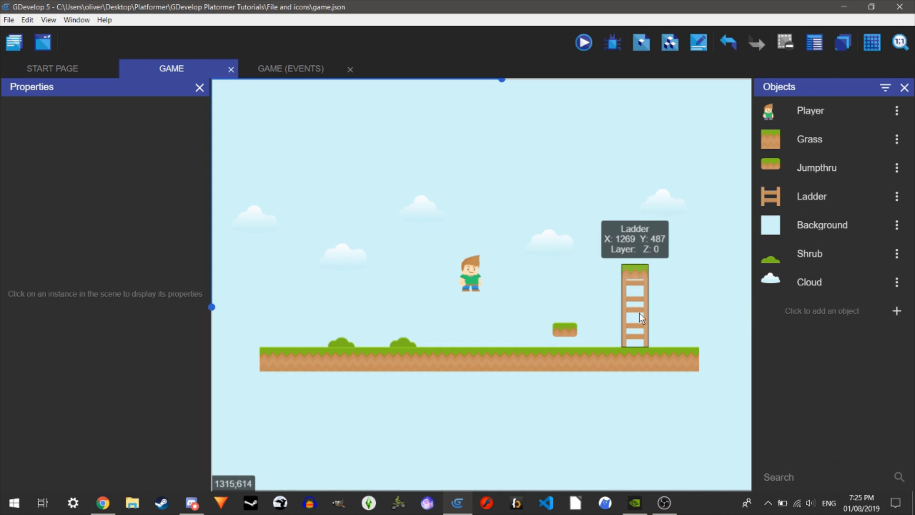
mouse_move(662, 279)
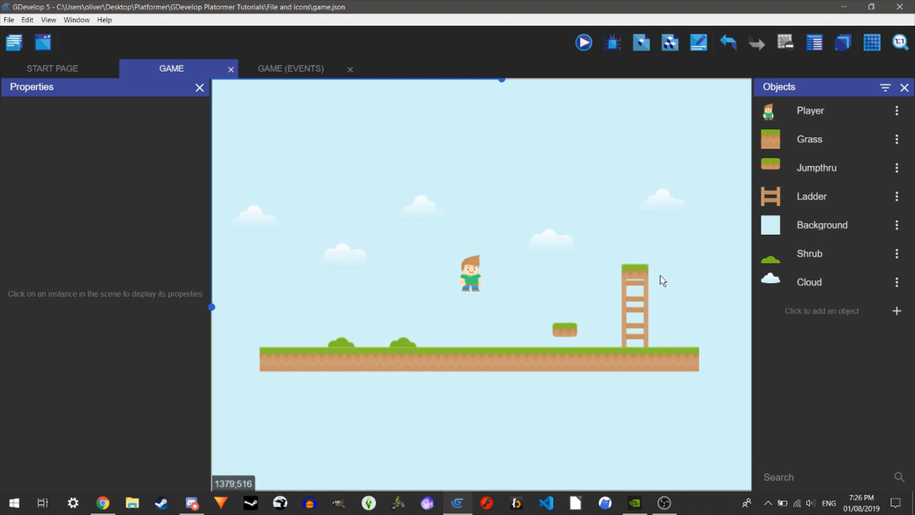
mouse_move(608, 267)
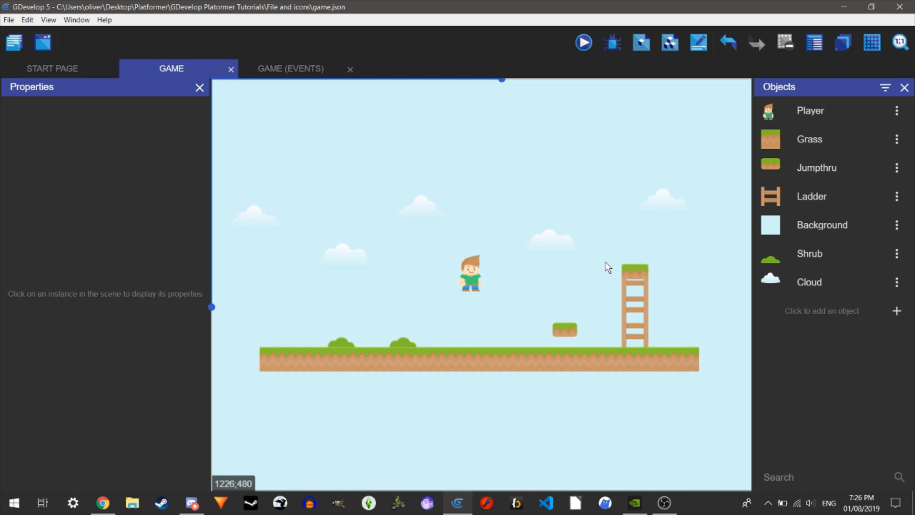